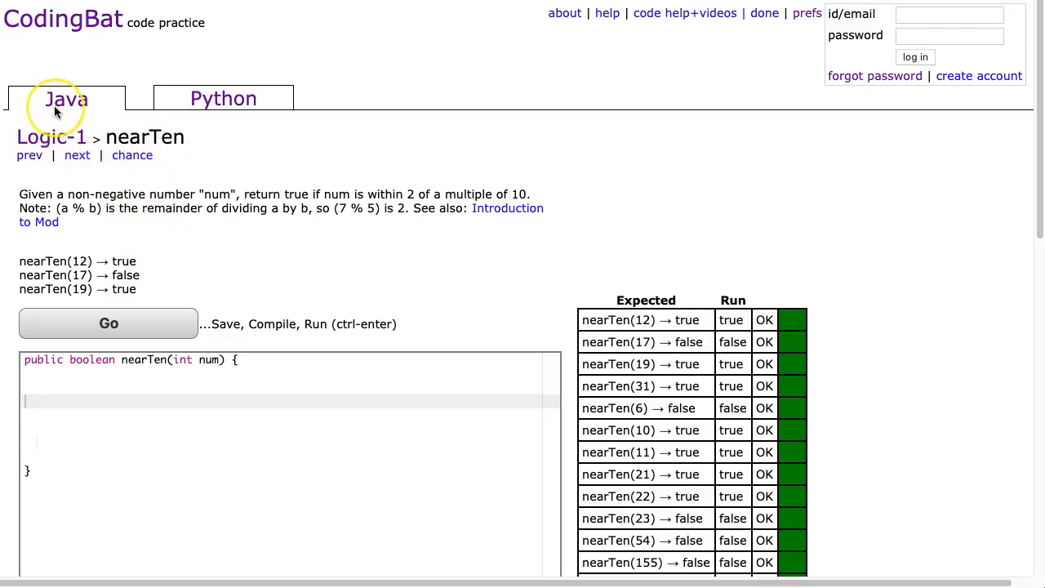
{"action": "mouse_move", "coordinate": [53, 200]}
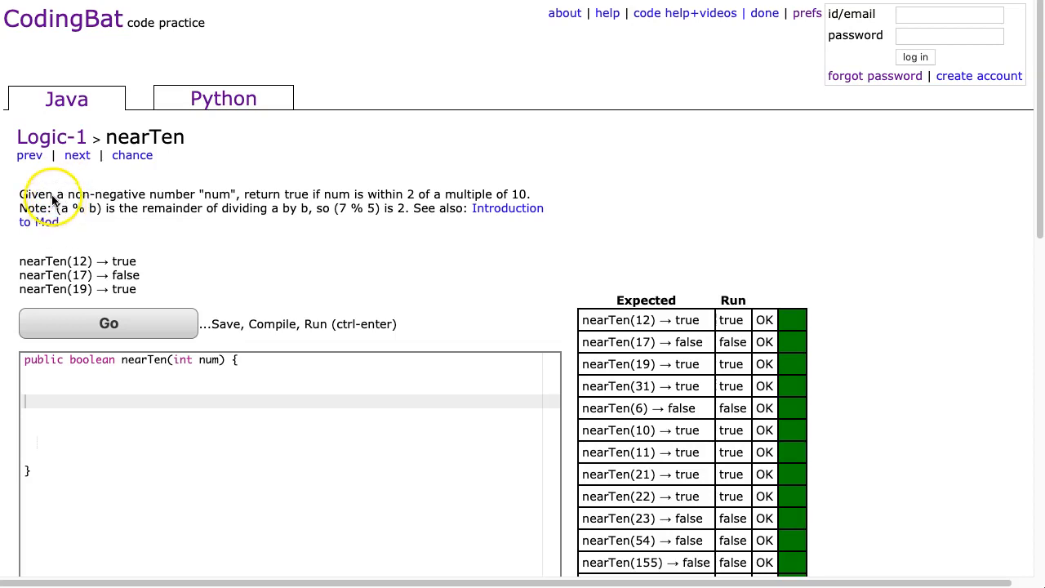
{"action": "mouse_move", "coordinate": [294, 200]}
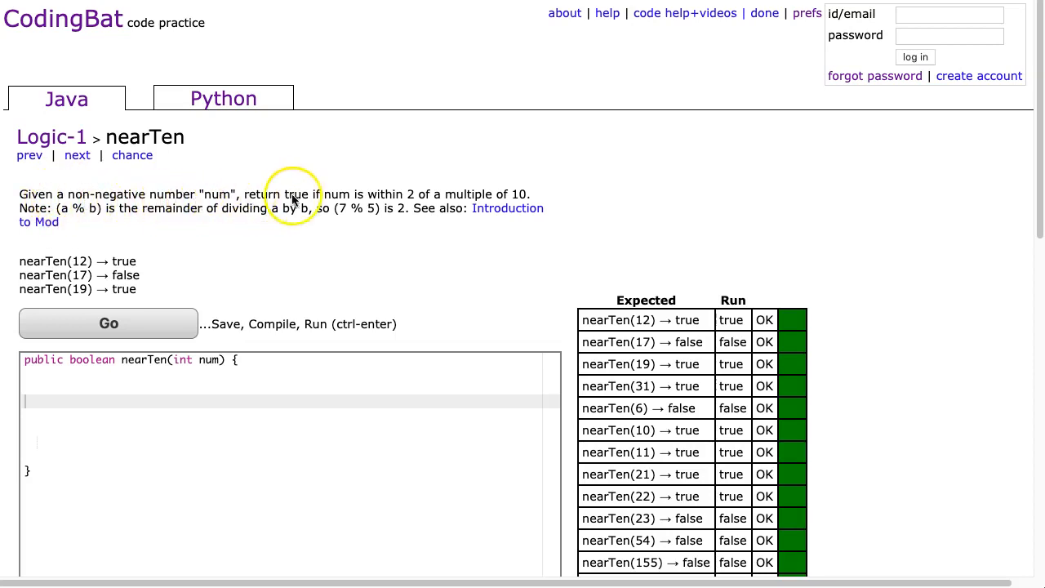
{"action": "mouse_move", "coordinate": [433, 250]}
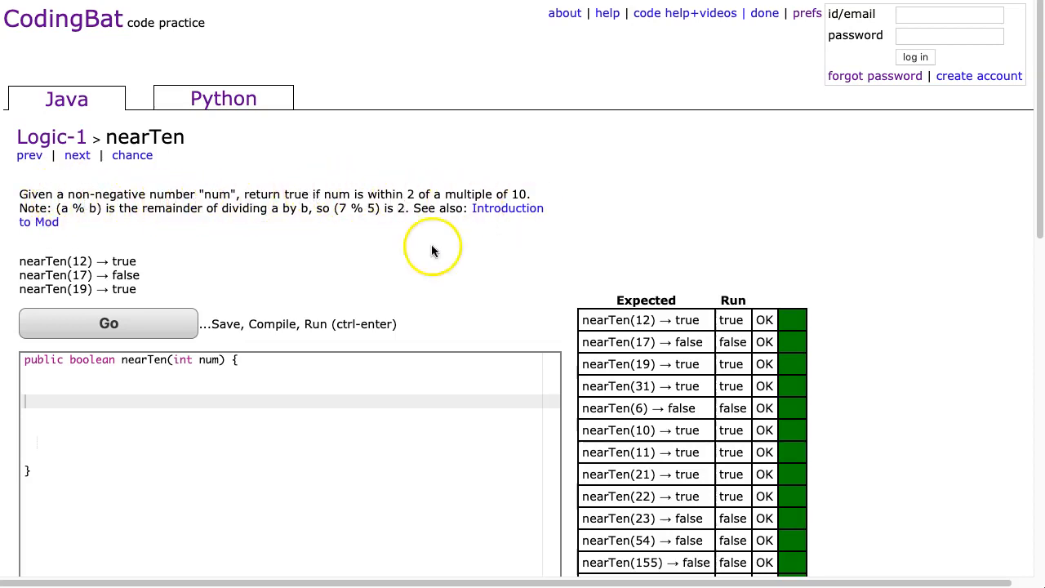
{"action": "mouse_move", "coordinate": [140, 216]}
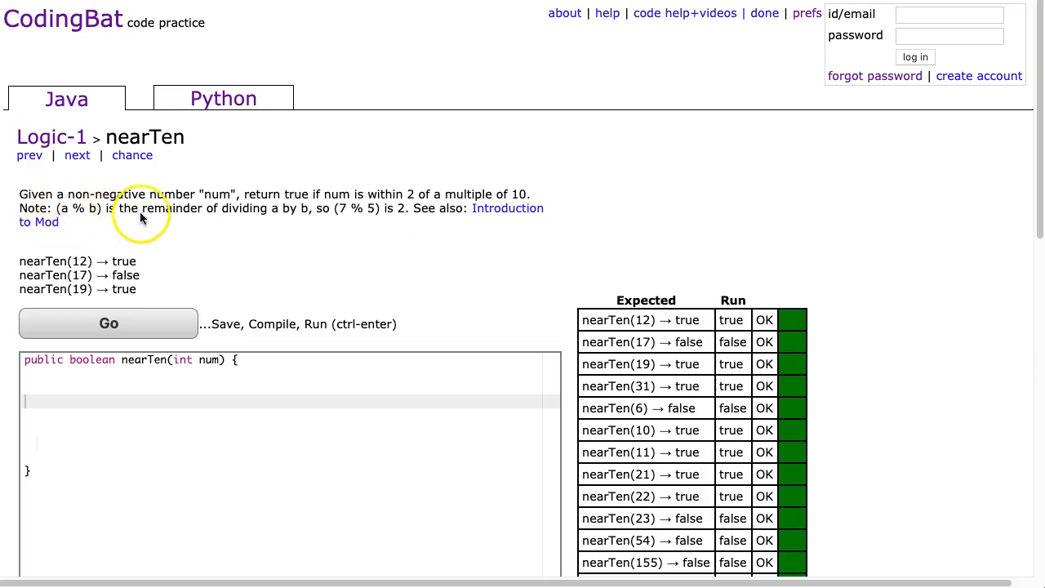
{"action": "mouse_move", "coordinate": [285, 220]}
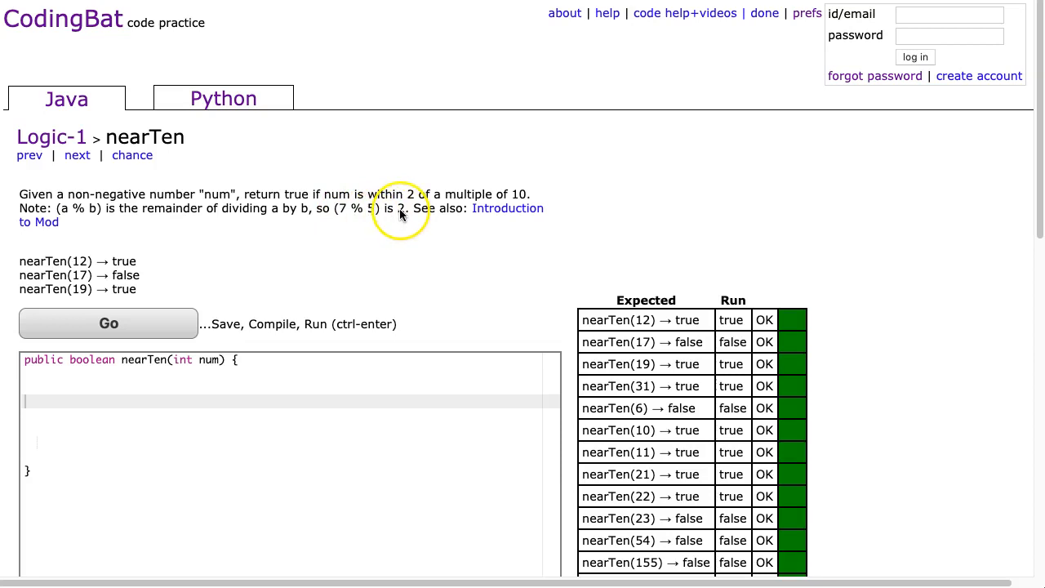
{"action": "mouse_move", "coordinate": [349, 220]}
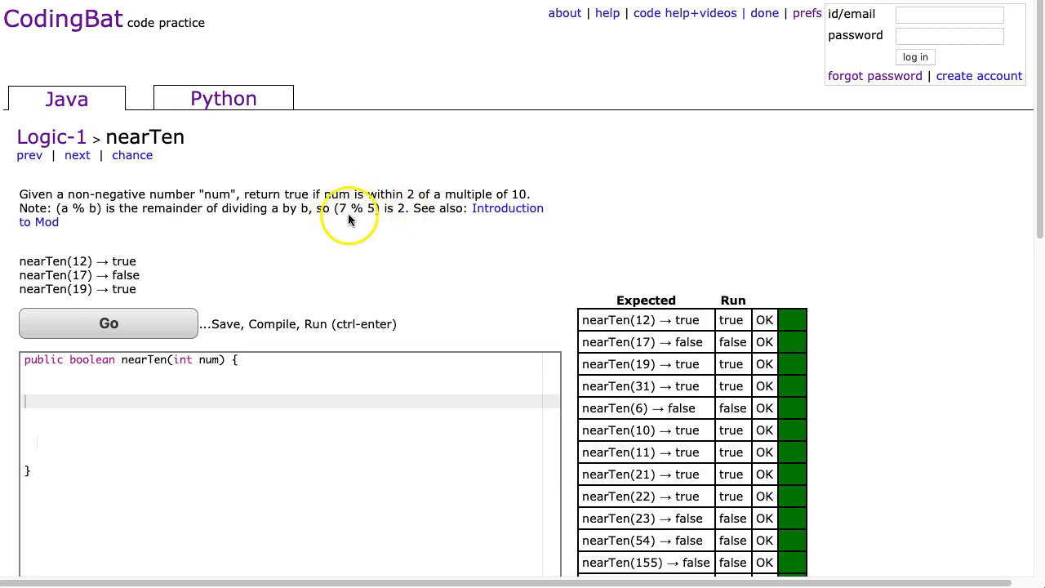
{"action": "mouse_move", "coordinate": [375, 216]}
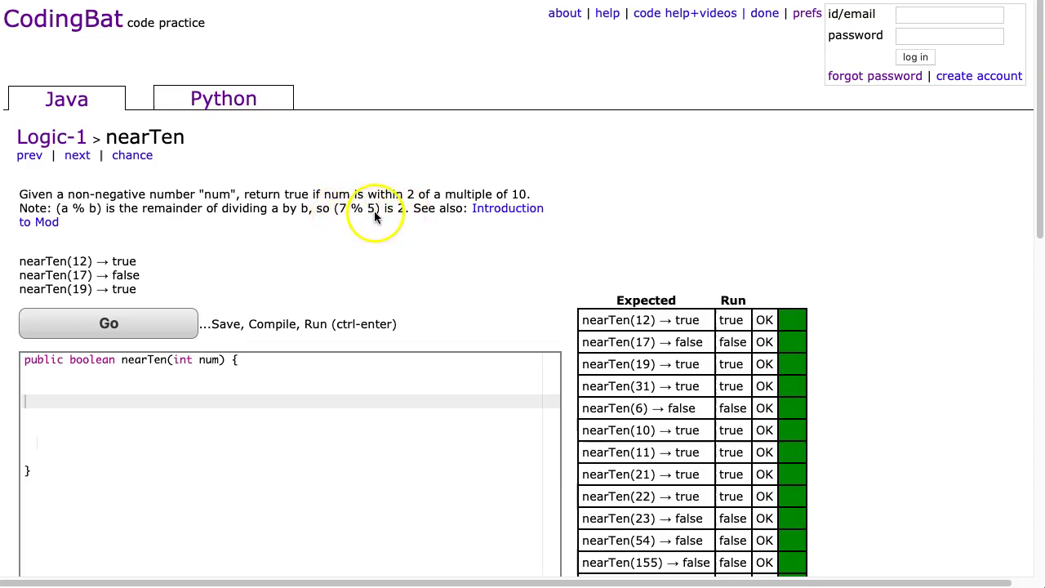
Add the comment '// 7/5 = 1R2' inside nearTen with a new line below.
{"action": "type", "text": "#"}
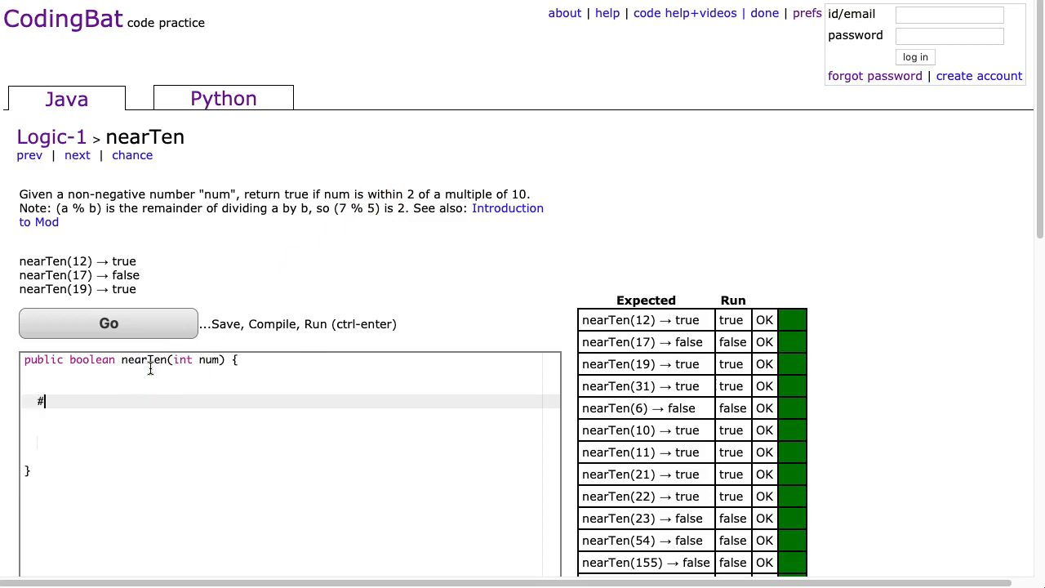
{"action": "type", "text": "///"}
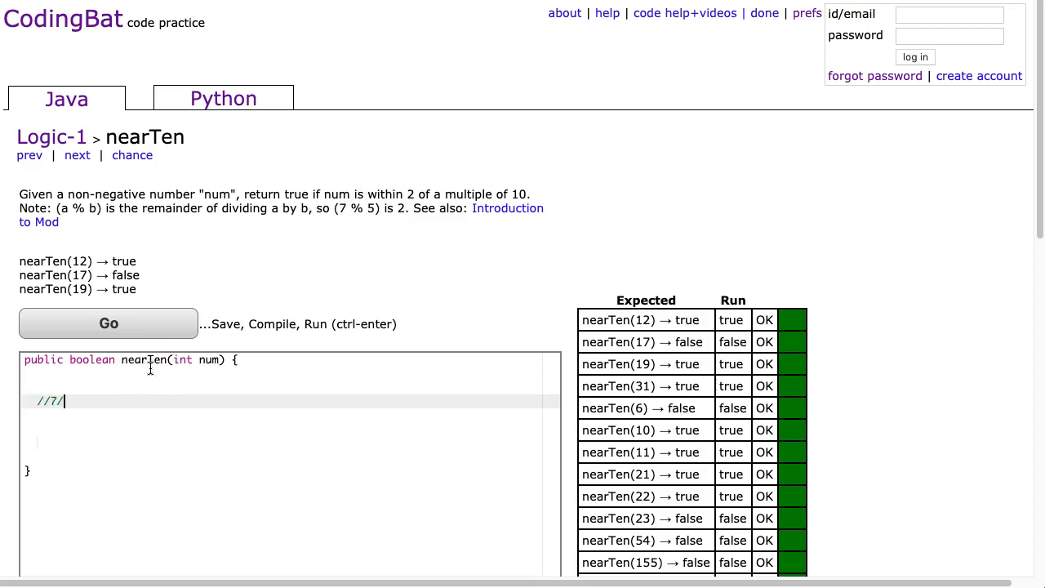
{"action": "type", "text": "5 ="}
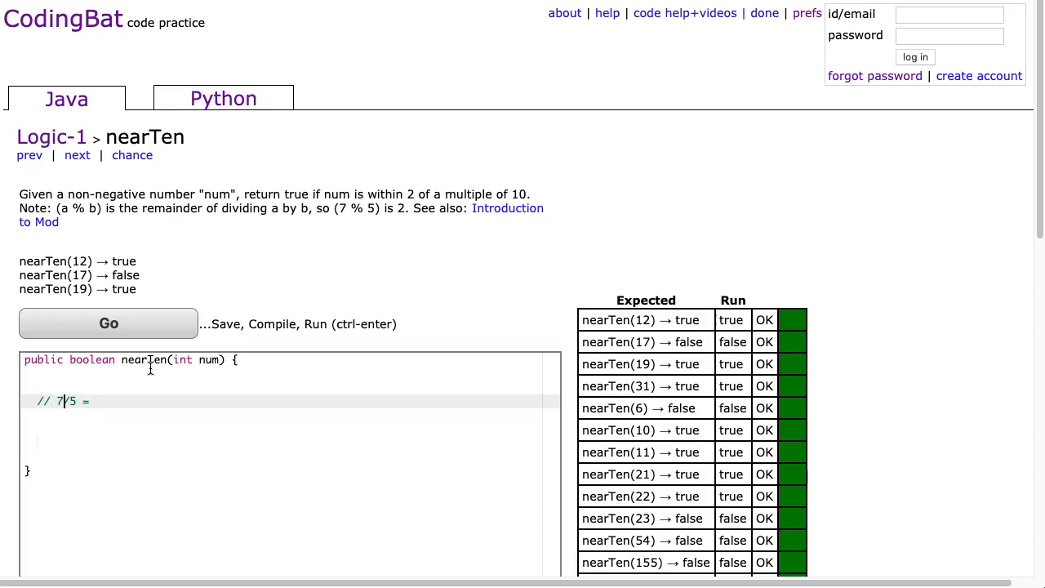
{"action": "type", "text": "1R2"}
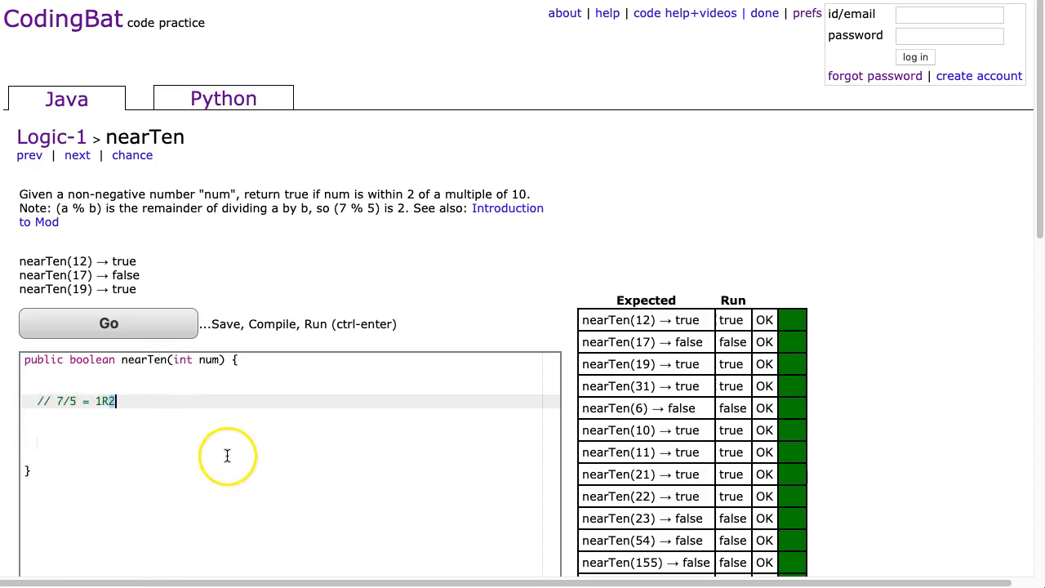
{"action": "mouse_move", "coordinate": [186, 234]}
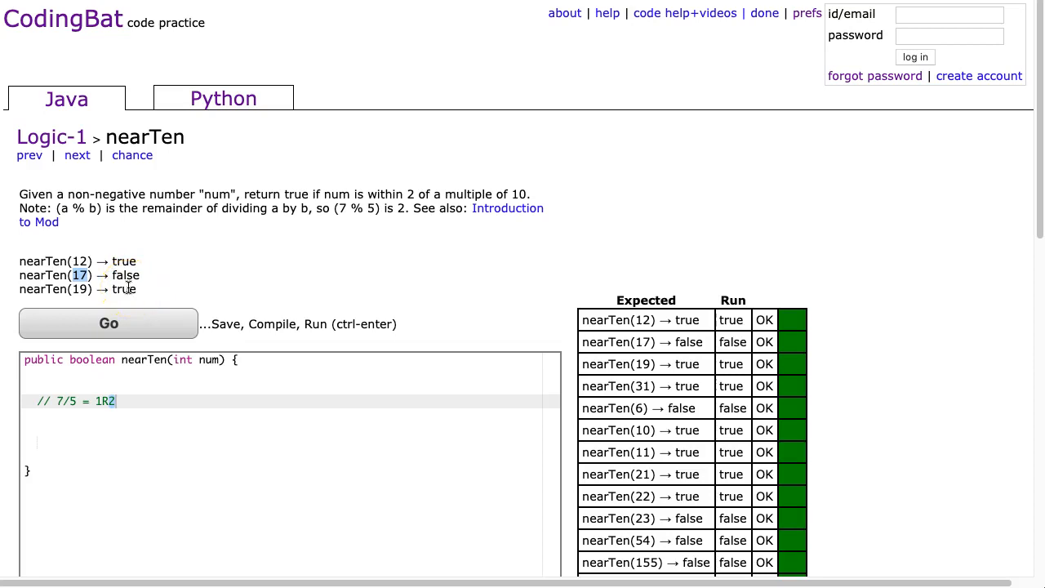
{"action": "mouse_move", "coordinate": [92, 278]}
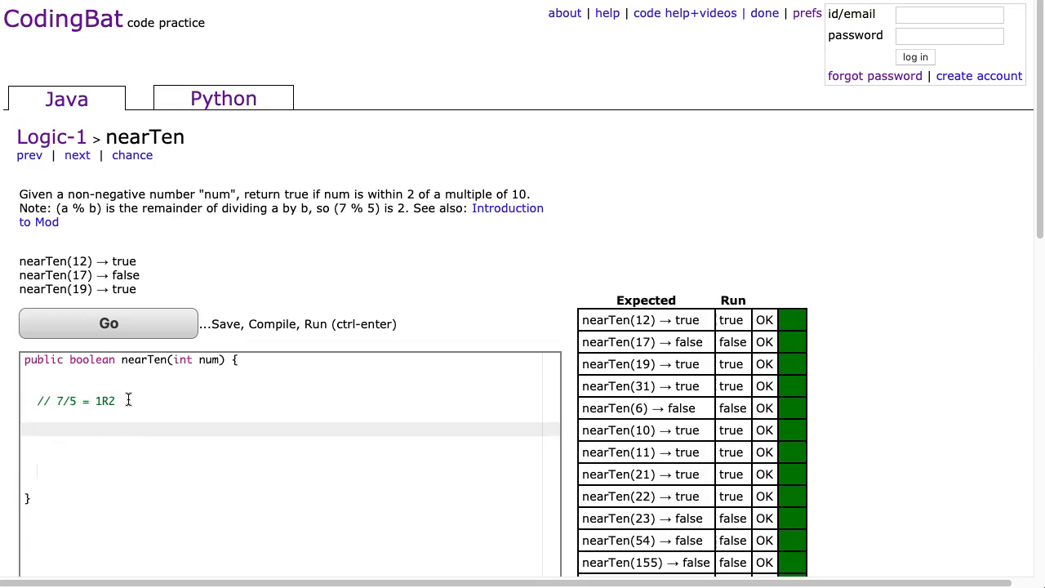
Start an if-statement checking whether num%10 equals 8 or 9.
{"action": "type", "text": "if ()"}
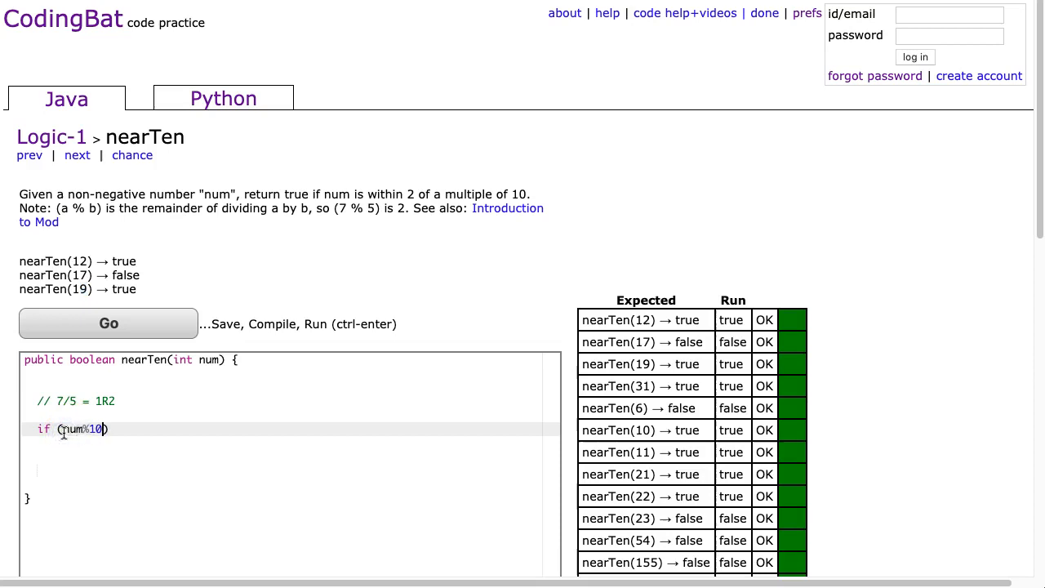
{"action": "type", "text": "== 9"}
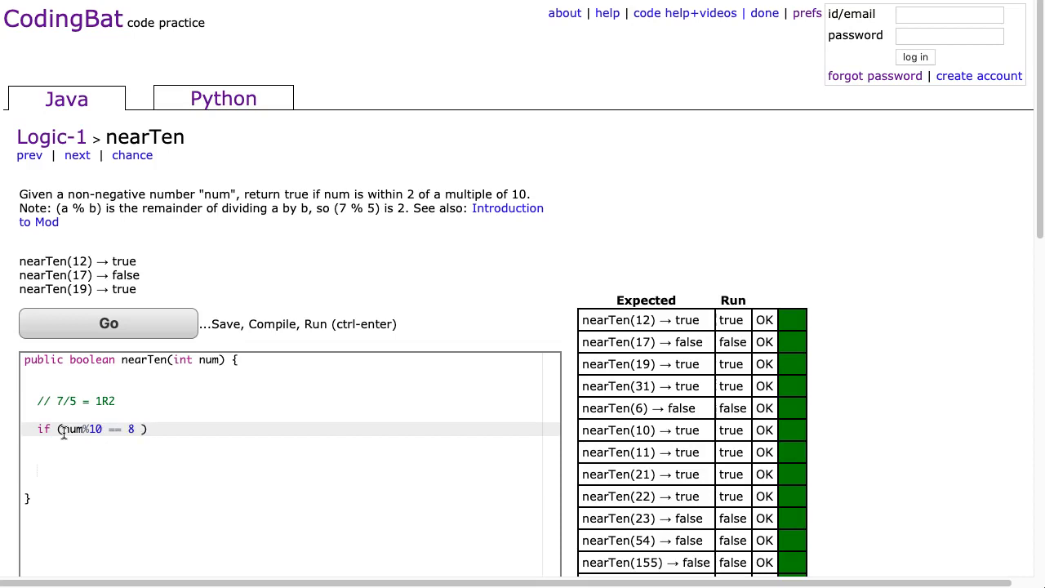
{"action": "type", "text": "|| num%"}
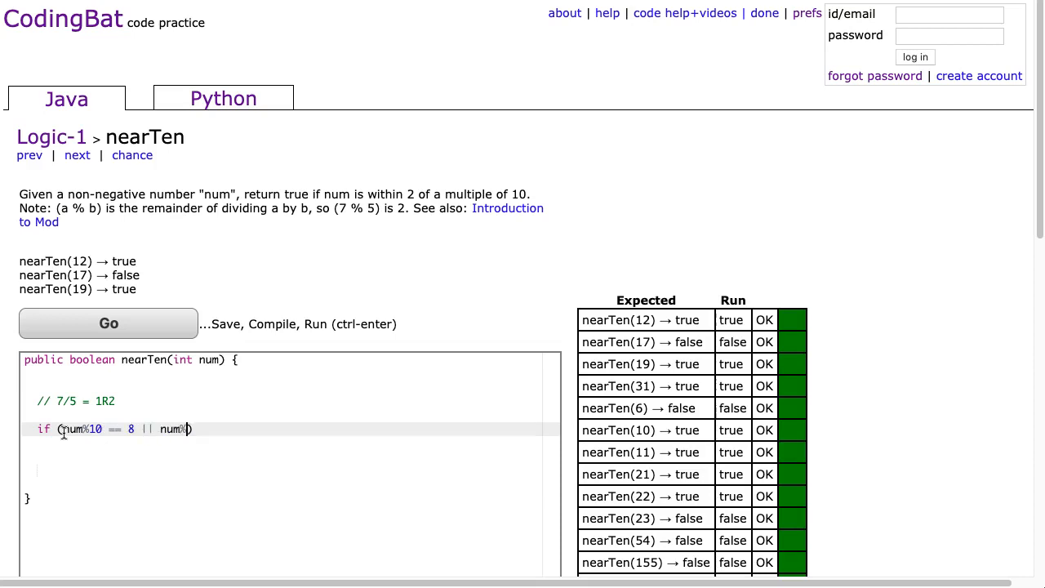
{"action": "type", "text": "10 == 9"}
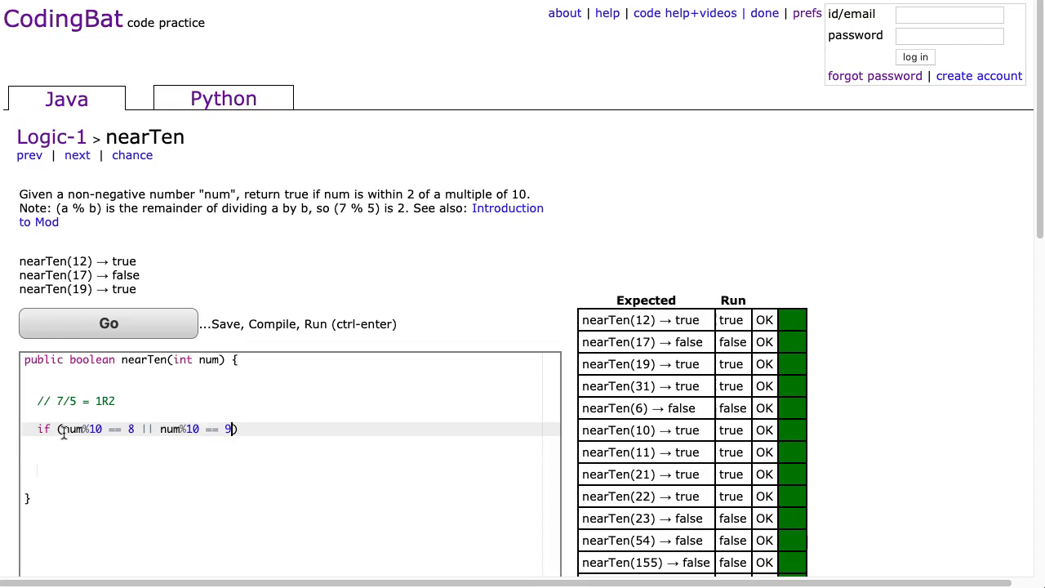
{"action": "type", "text": "||"}
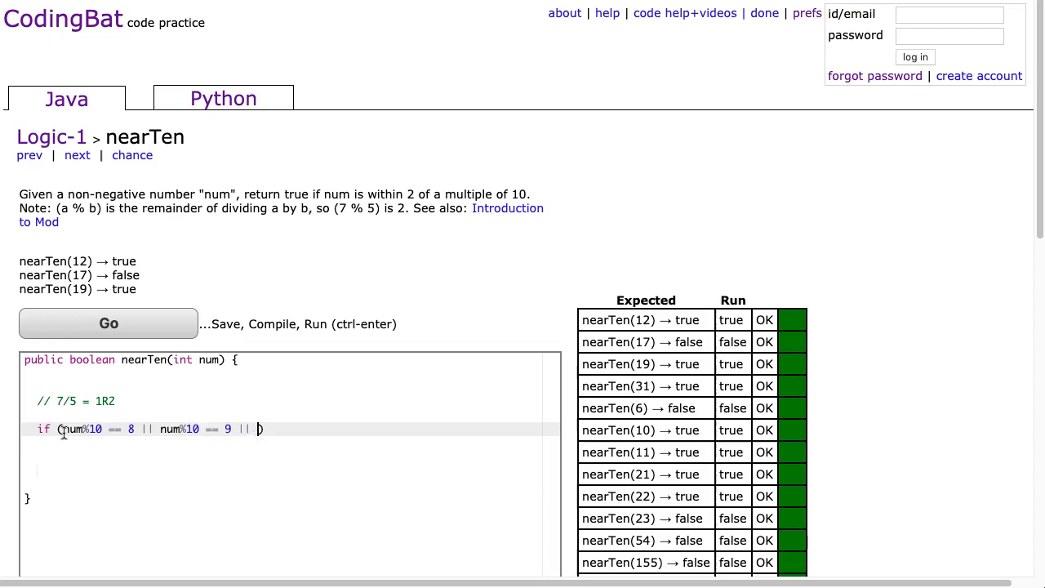
{"action": "type", "text": "num"}
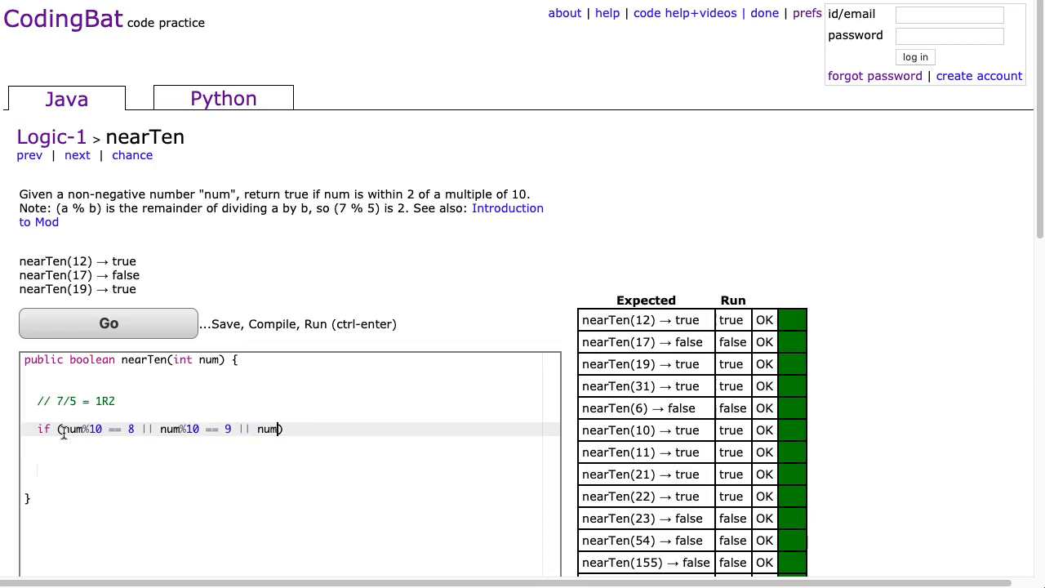
Extend the condition to digits 0, 1 and 2, returning false otherwise.
{"action": "type", "text": "%10"}
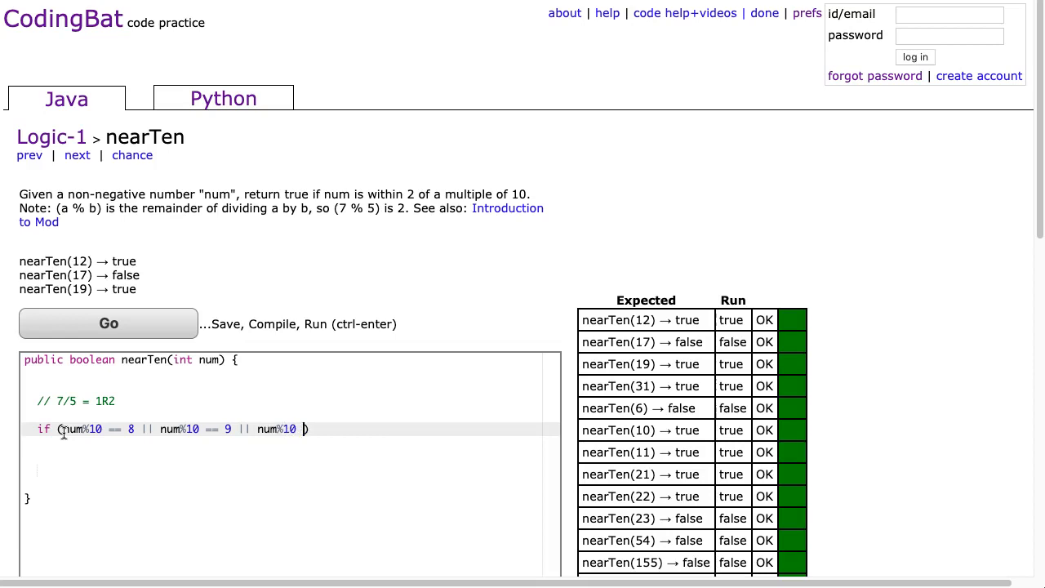
{"action": "type", "text": "== 0 || num%10 == 1"}
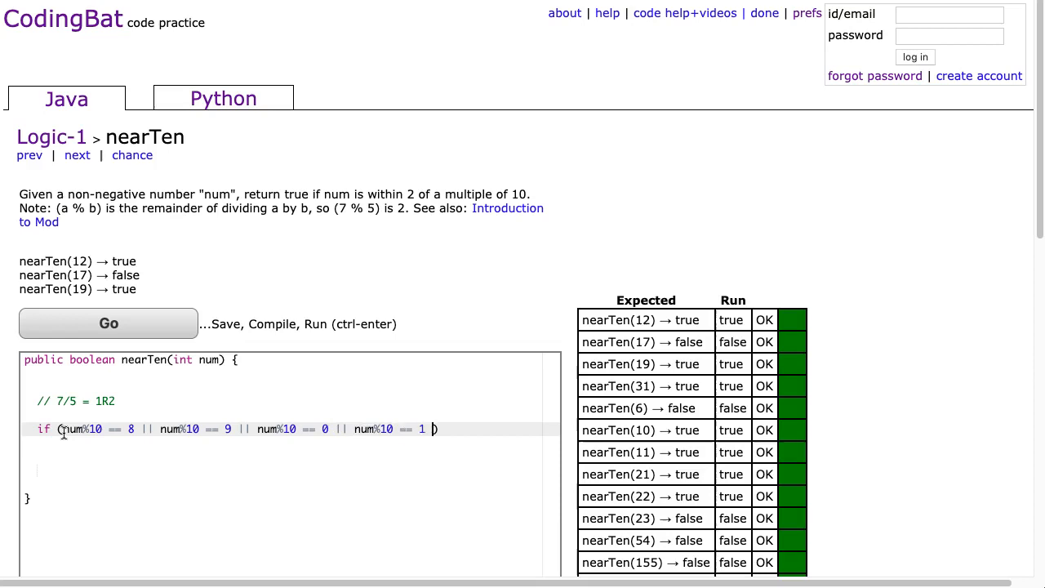
{"action": "type", "text": "|| num"}
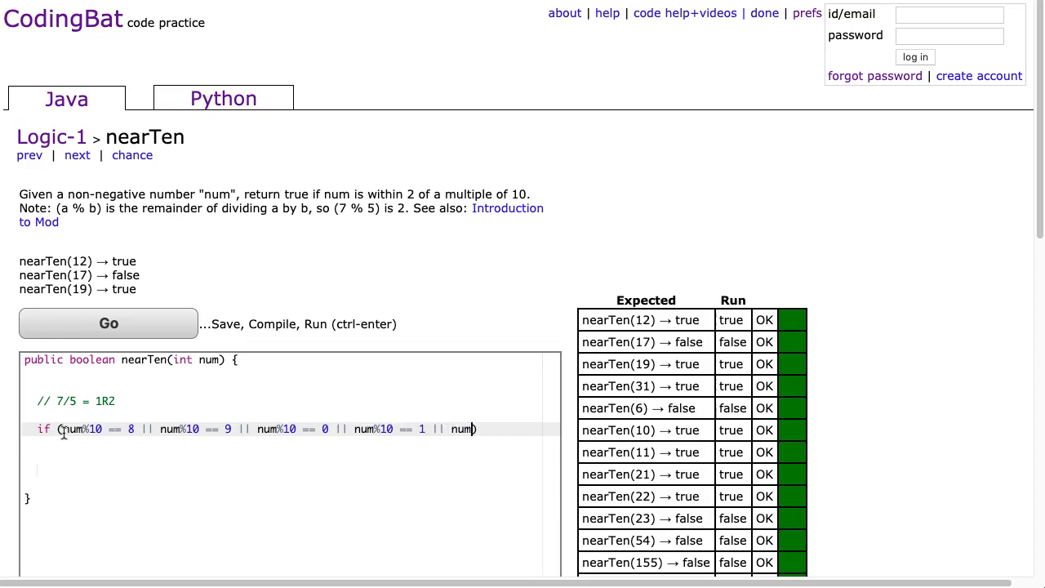
{"action": "type", "text": "10 == 2)"}
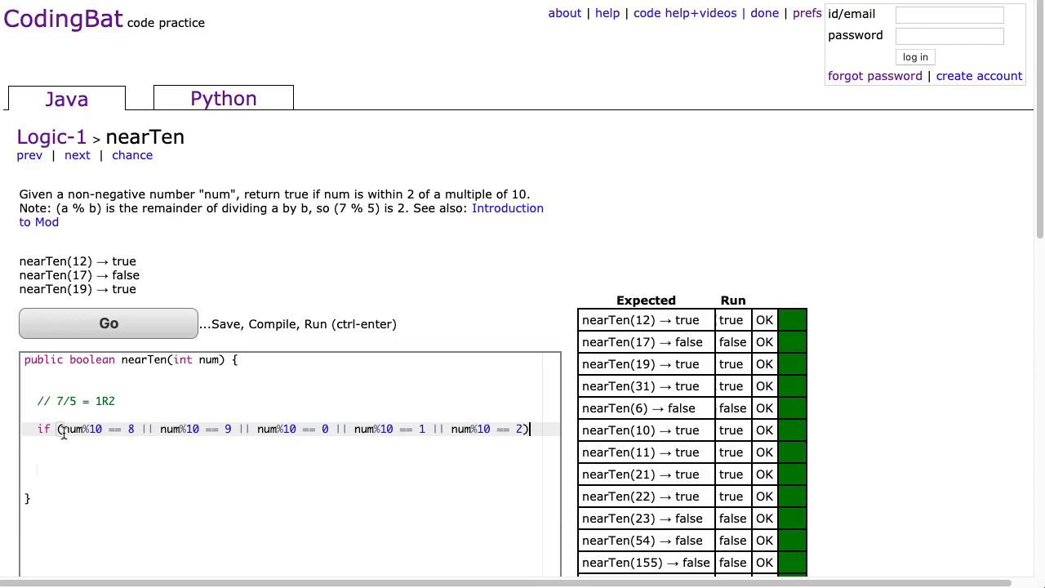
{"action": "type", "text": "{"}
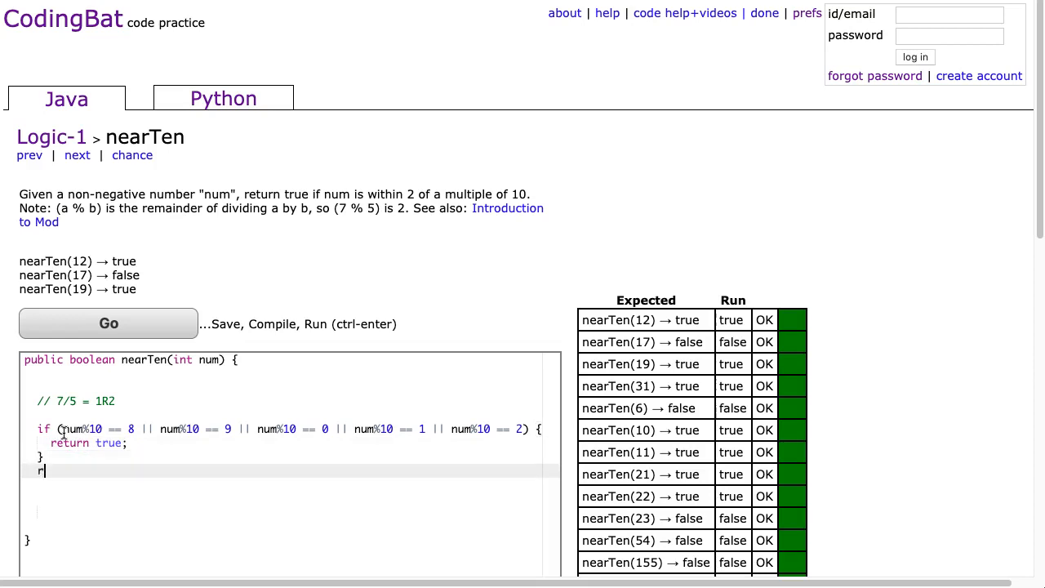
{"action": "type", "text": "return false;"}
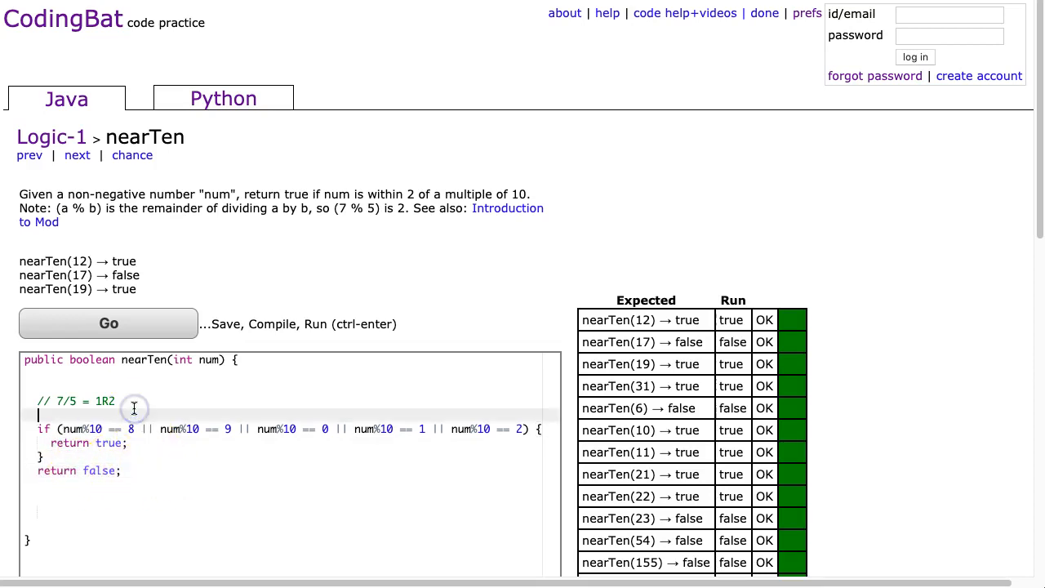
Add the comment '//Big Idea: When we mod by 10 we get the units/ones digit'.
{"action": "type", "text": "//Big Ie"}
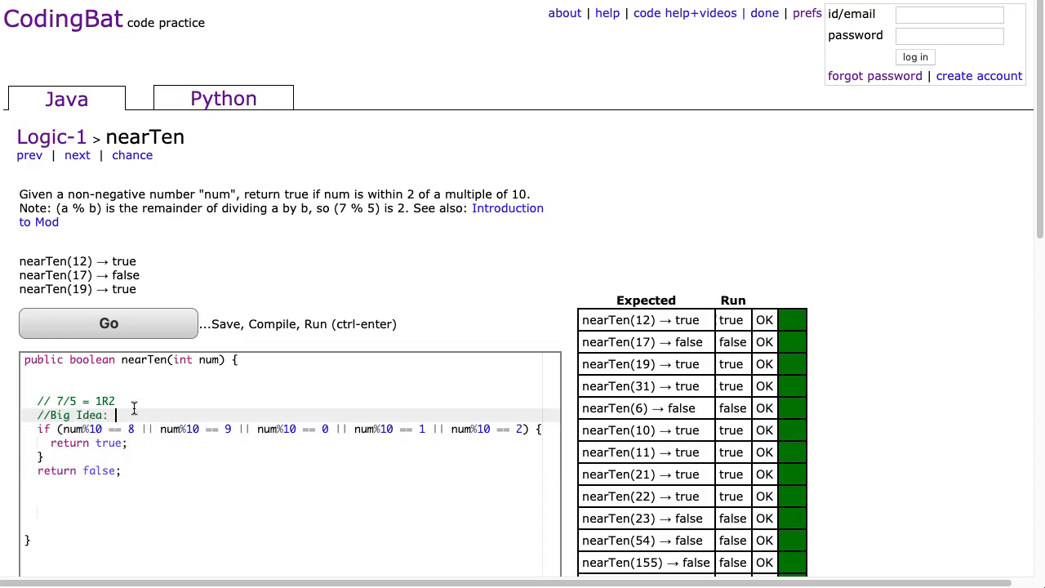
{"action": "type", "text": "When we mod by"}
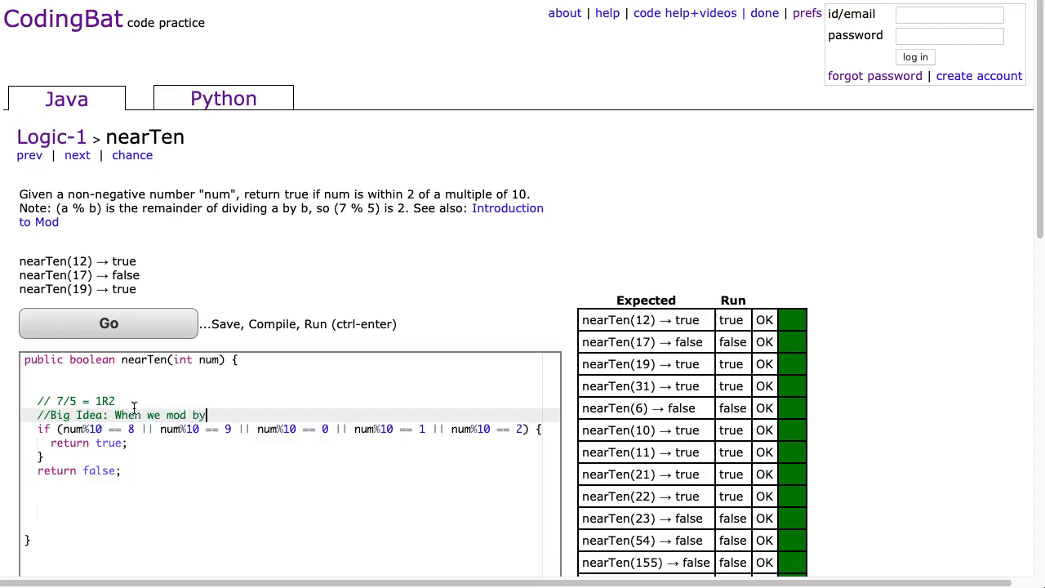
{"action": "type", "text": "10 we get the"}
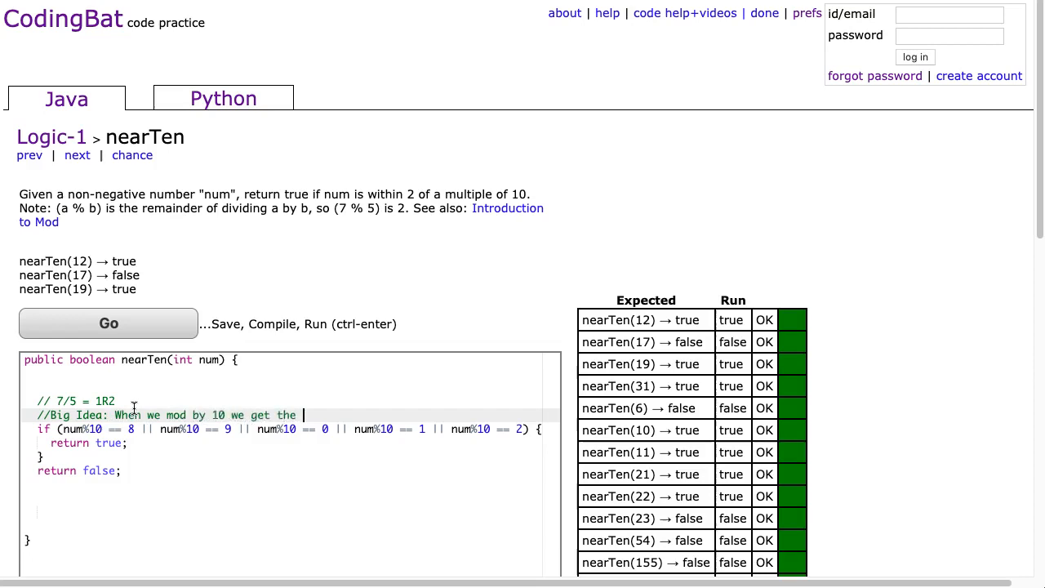
{"action": "type", "text": "units/"}
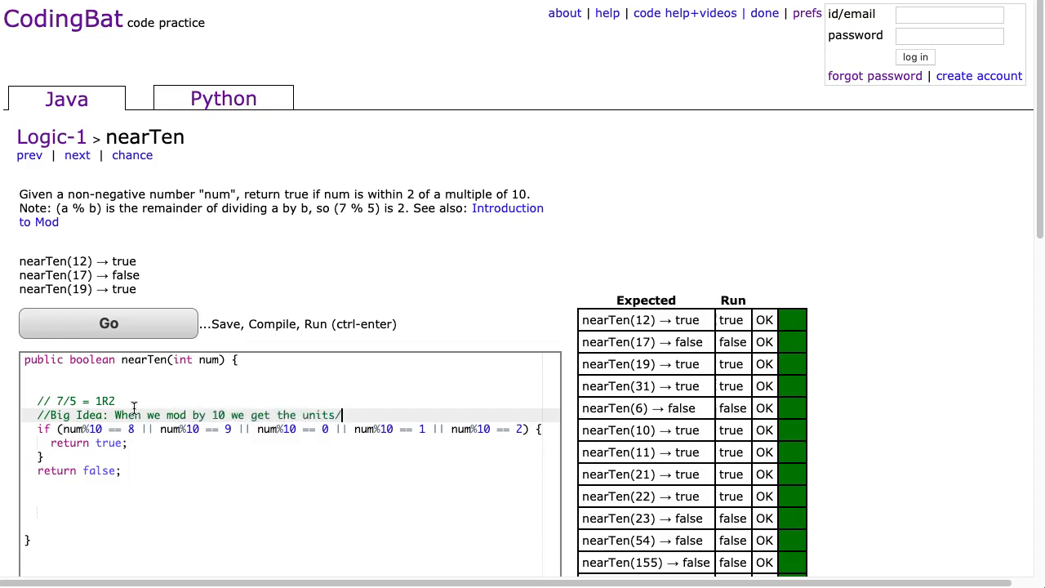
{"action": "type", "text": "ones digit"}
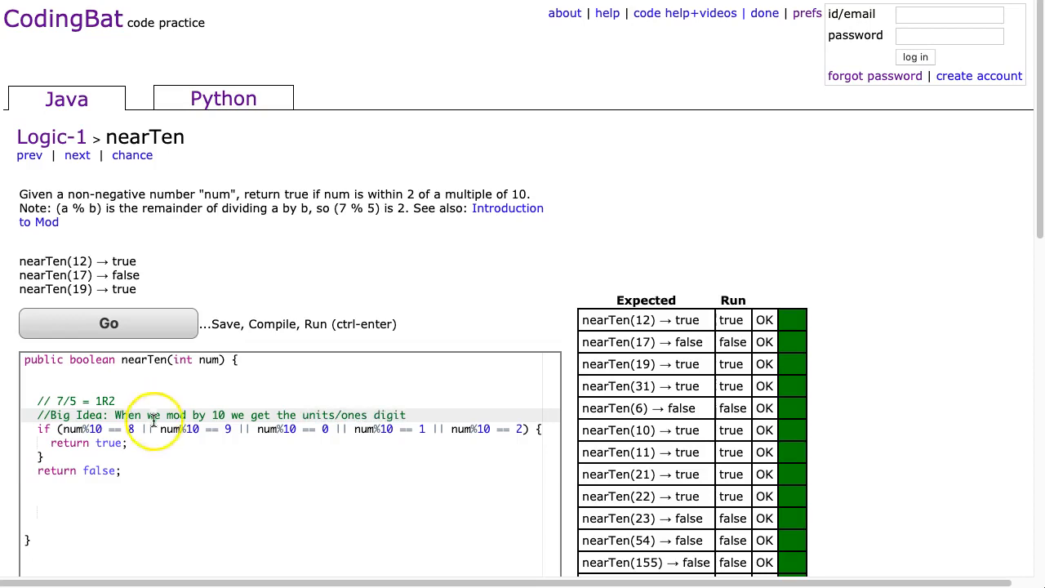
{"action": "left_click", "coordinate": [108, 323]}
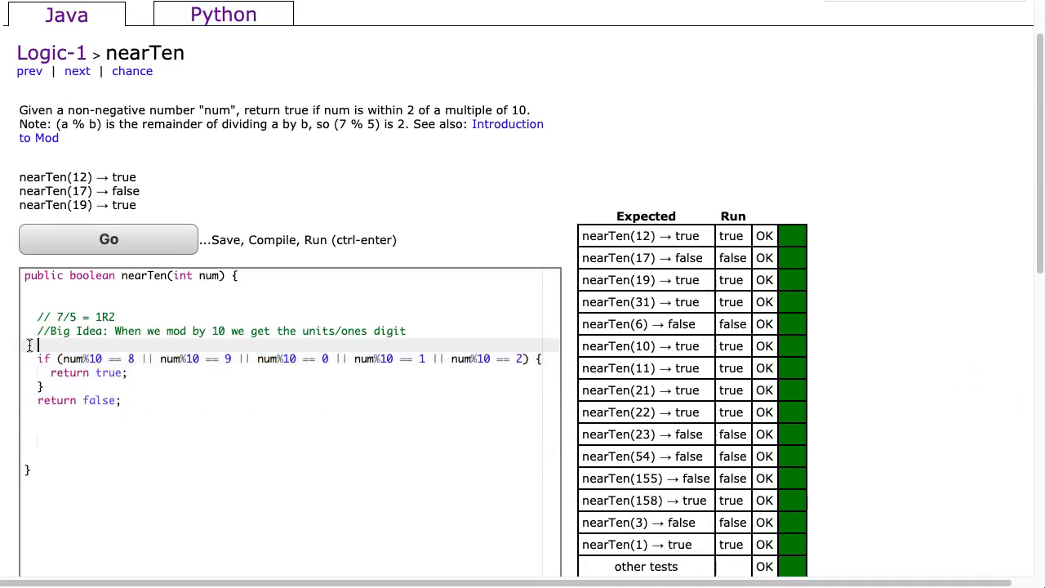
Wrap the original if-block in /* */ and write a fresh copy of the five-way if-statement.
{"action": "type", "text": "/*"}
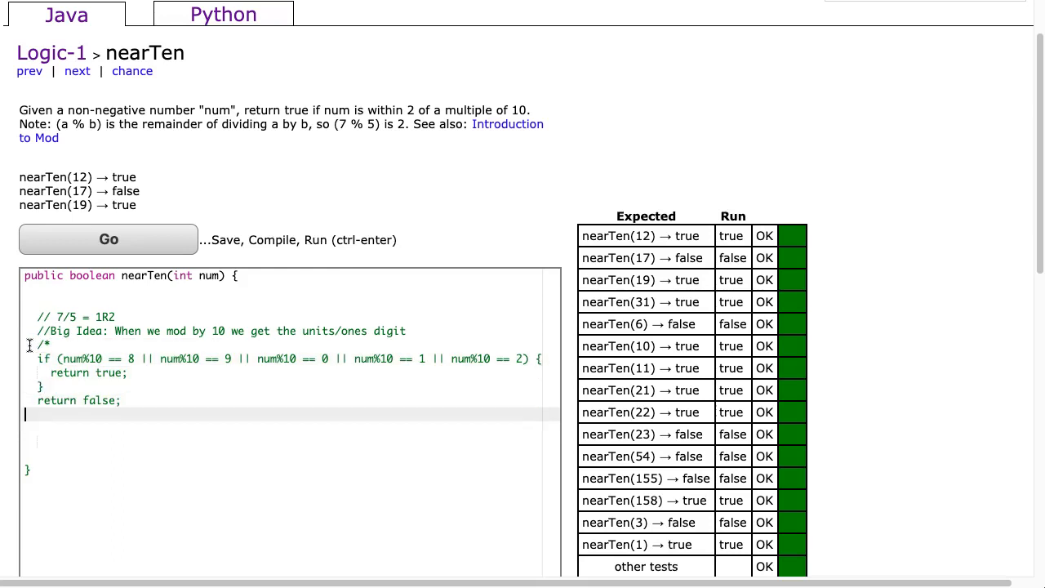
{"action": "type", "text": "*/"}
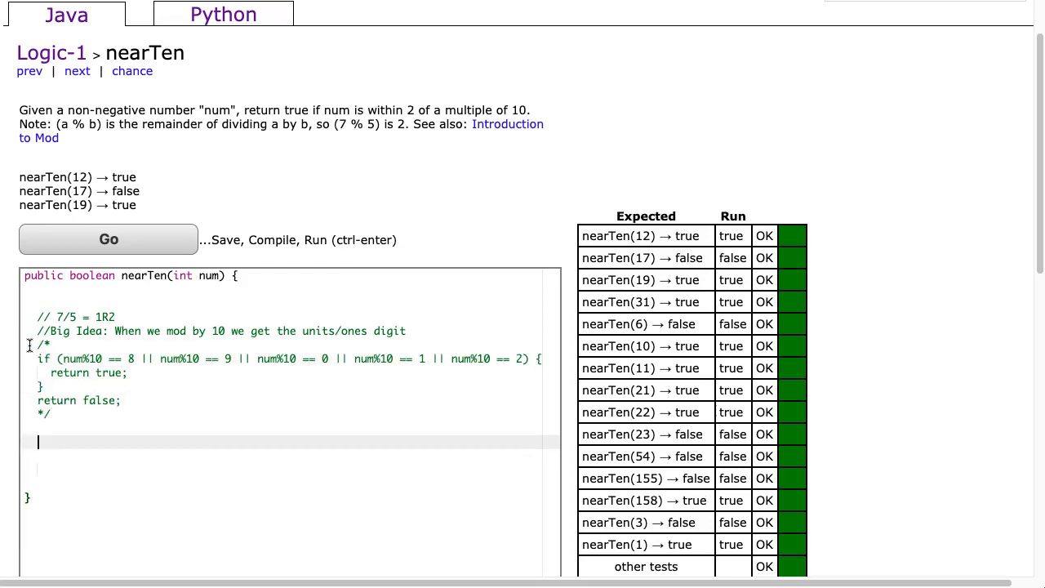
{"action": "type", "text": "if (num%10 == 8 || num%10 == 9 || num%10 == 0 || num%10 == 1 || num%10 == 2) {"}
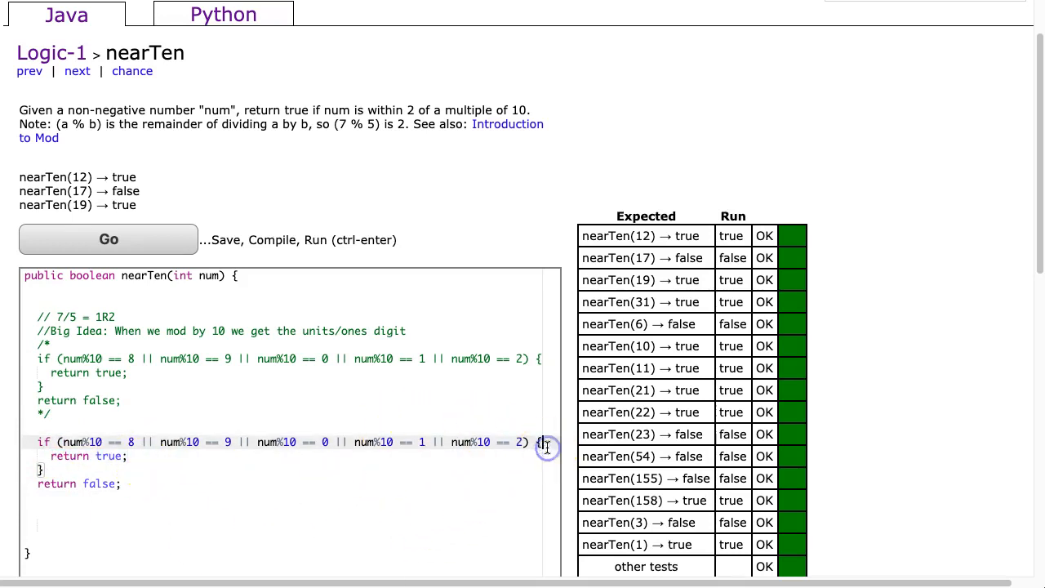
Turn the copied if into one return of the five-way comparison, then comment it with //.
{"action": "left_click", "coordinate": [41, 469]}
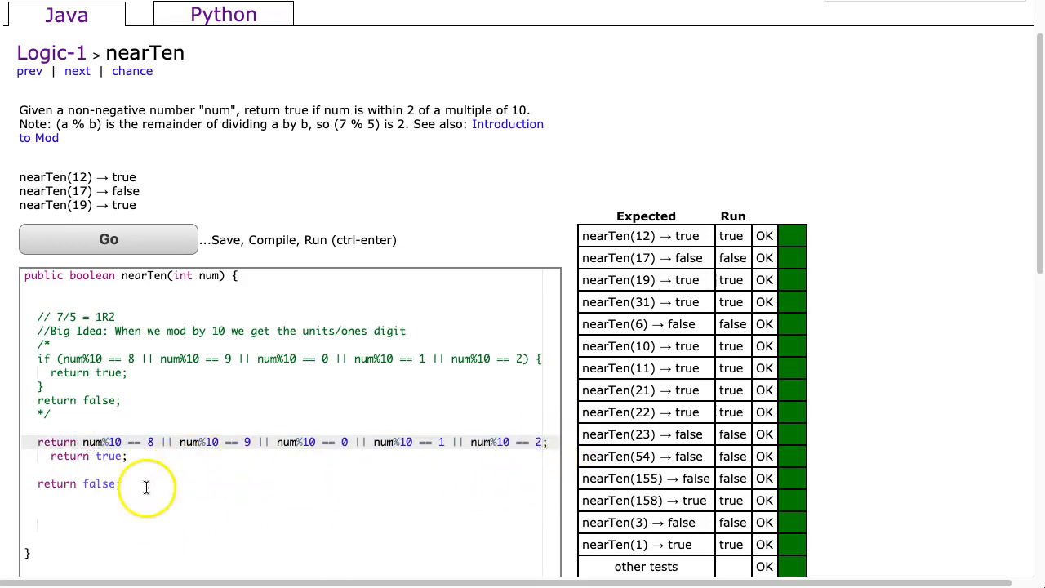
{"action": "left_click", "coordinate": [108, 239]}
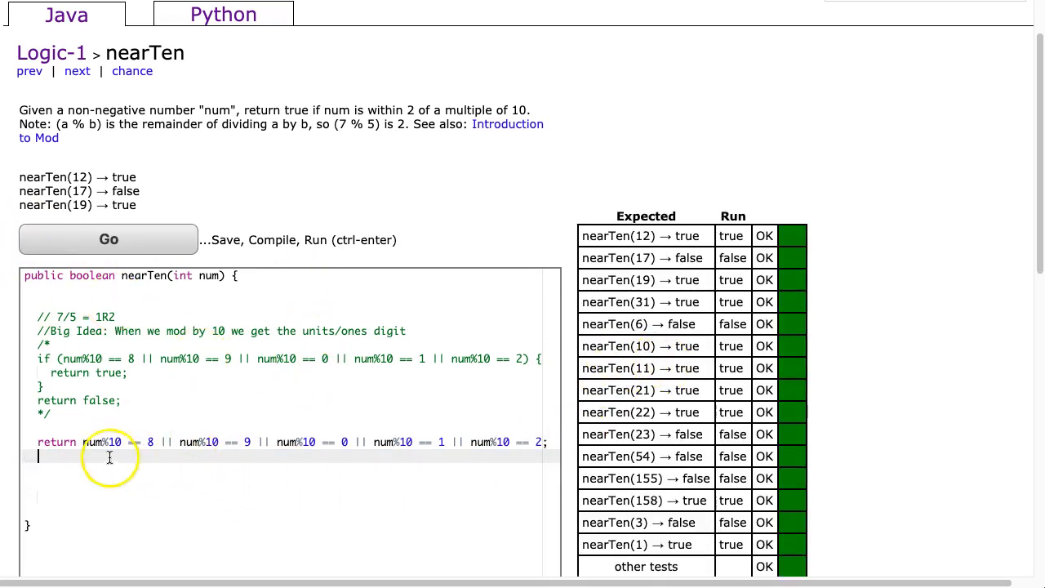
{"action": "type", "text": "//"}
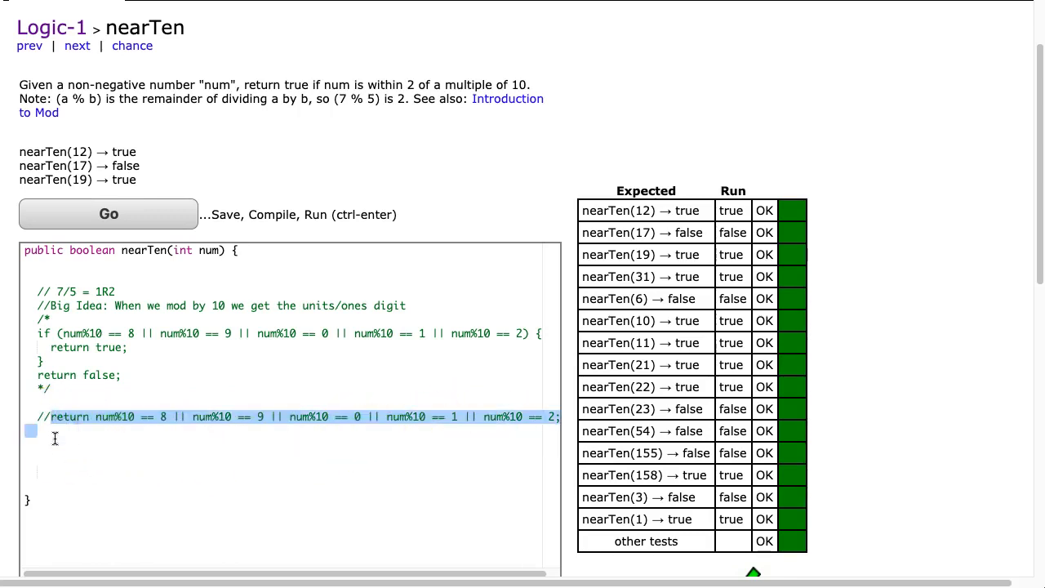
Write 'return num%10 == 8 || num%10 == 9 || (num%10 >= 0 && num%10 <= 2);'.
{"action": "type", "text": "return num%10 == 8 || num%10 == 9 || num%10 == 0 || num%10 == 1 || num%10 == 2;"}
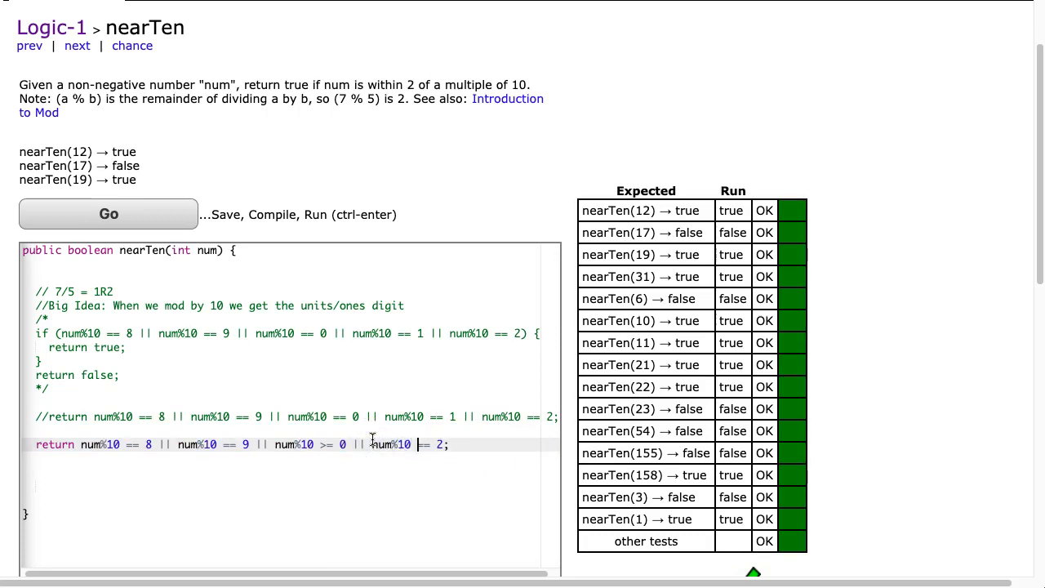
{"action": "type", "text": "<"}
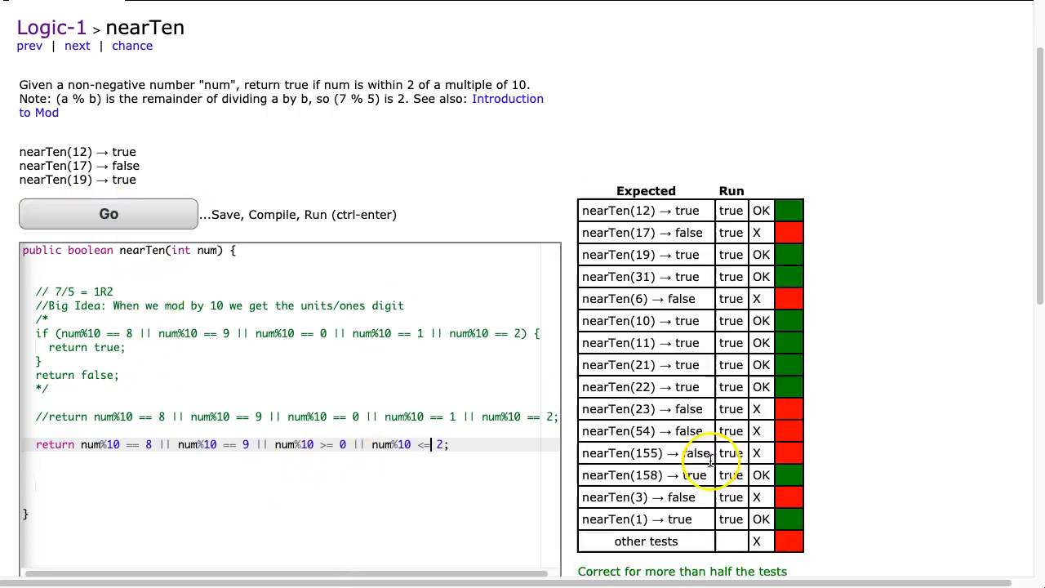
{"action": "mouse_move", "coordinate": [151, 318]}
{"action": "type", "text": "&"}
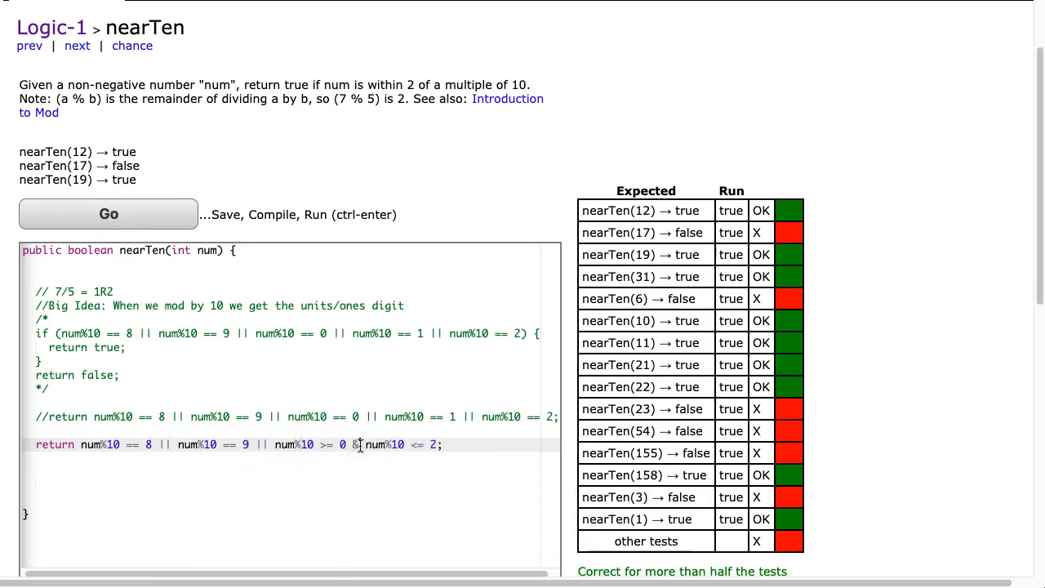
{"action": "type", "text": "&"}
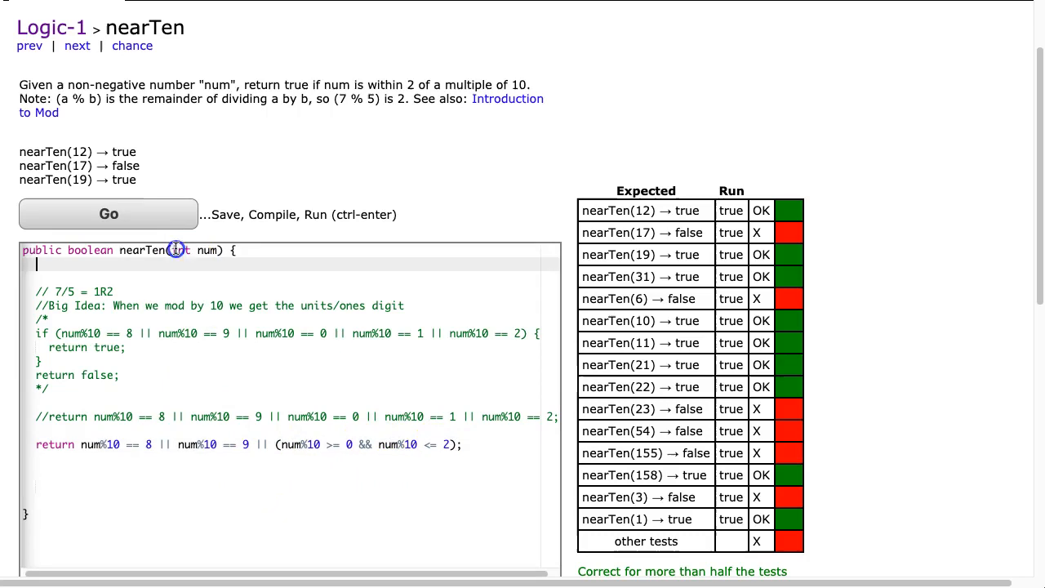
Rerun so the range-check return passes, then comment it out and begin a new comment.
{"action": "left_click", "coordinate": [107, 214]}
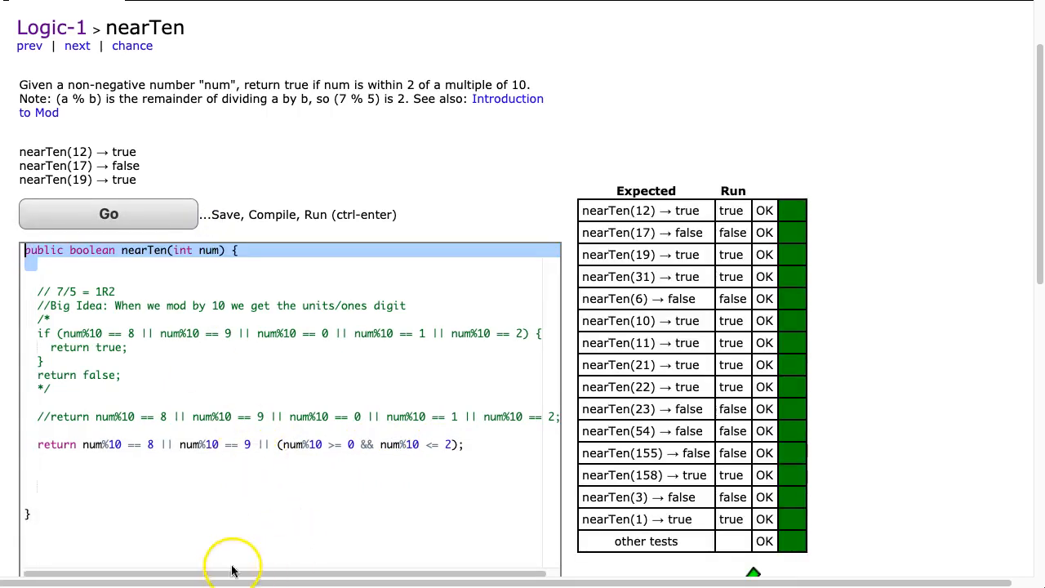
{"action": "double_click", "coordinate": [152, 444]}
{"action": "type", "text": "//"}
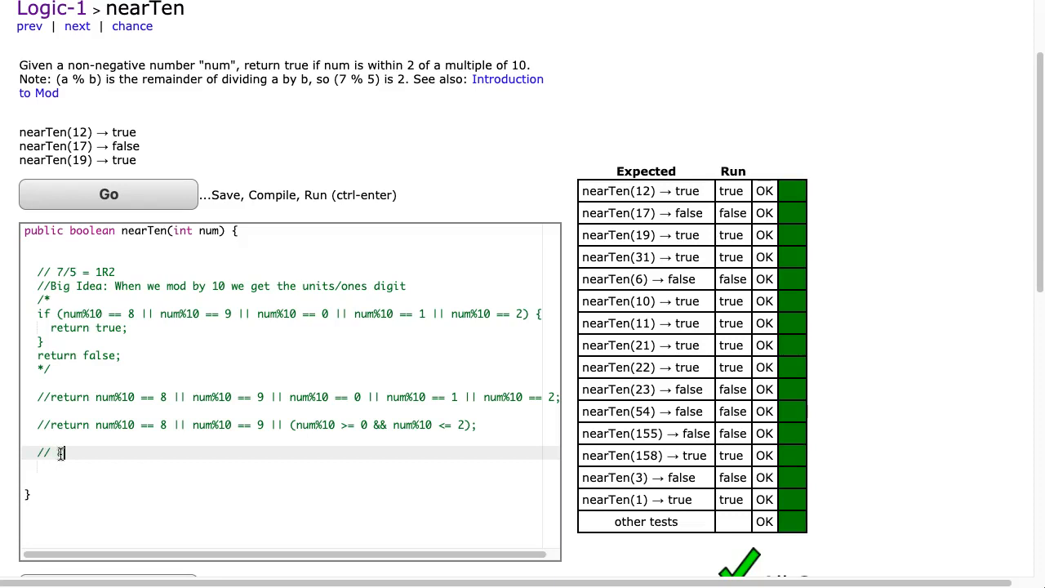
Write comment lines showing 8, 9, 0, 1, 2 plus 2 giving 10, 11, 2, 3, 4.
{"action": "type", "text": "+ 2 --> 10"}
{"action": "left_click", "coordinate": [291, 466]}
{"action": "type", "text": "// 9"}
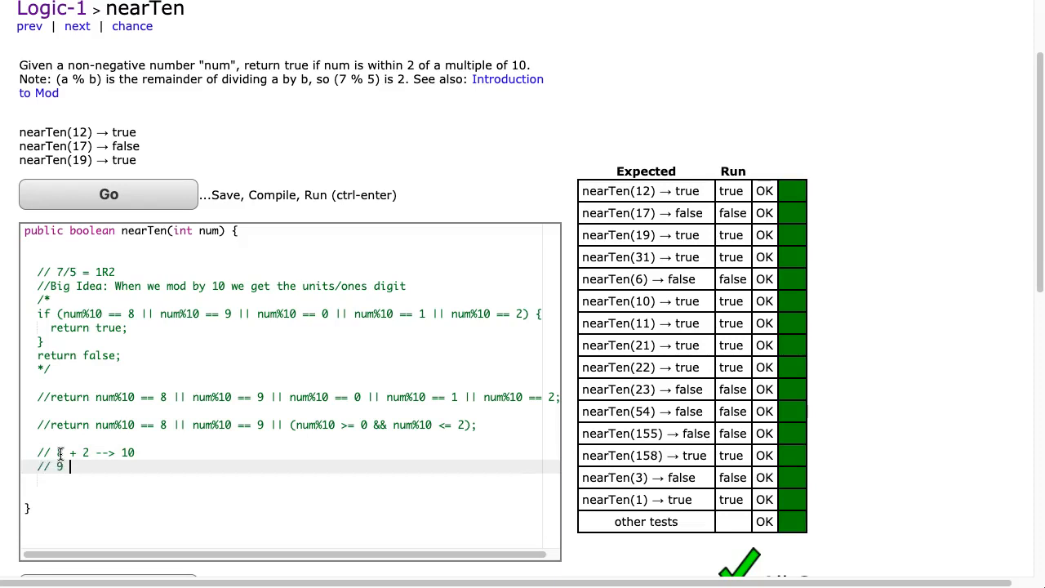
{"action": "type", "text": "+ 2 -->"}
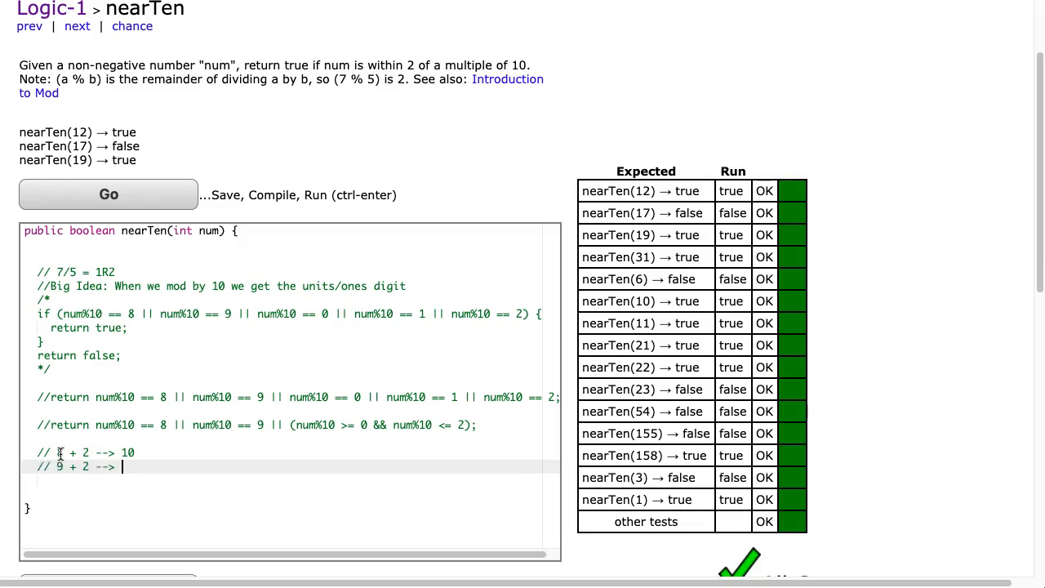
{"action": "type", "text": "11"}
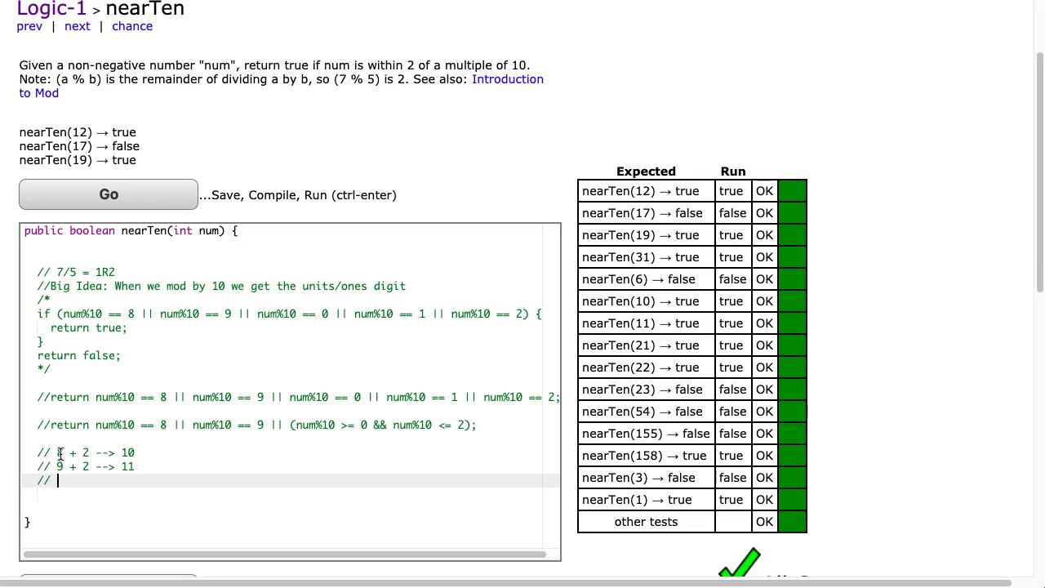
{"action": "type", "text": "0 + 2"}
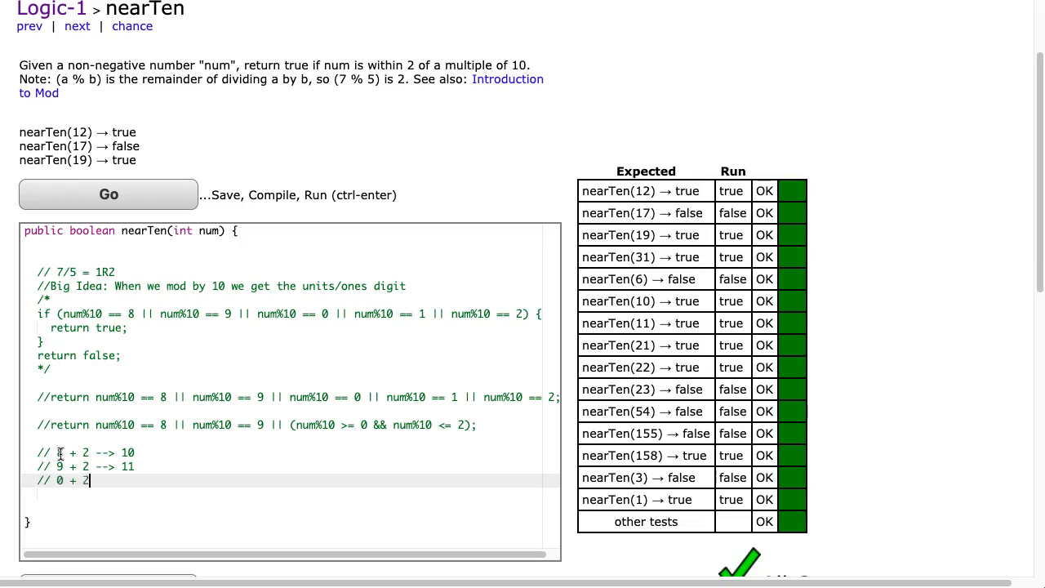
{"action": "type", "text": "-->"}
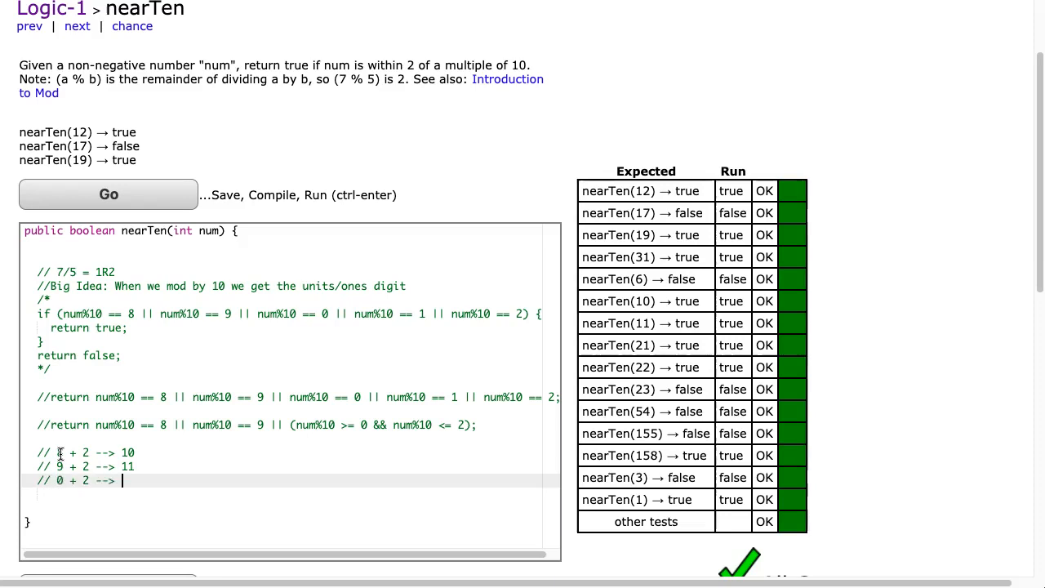
{"action": "type", "text": "2"}
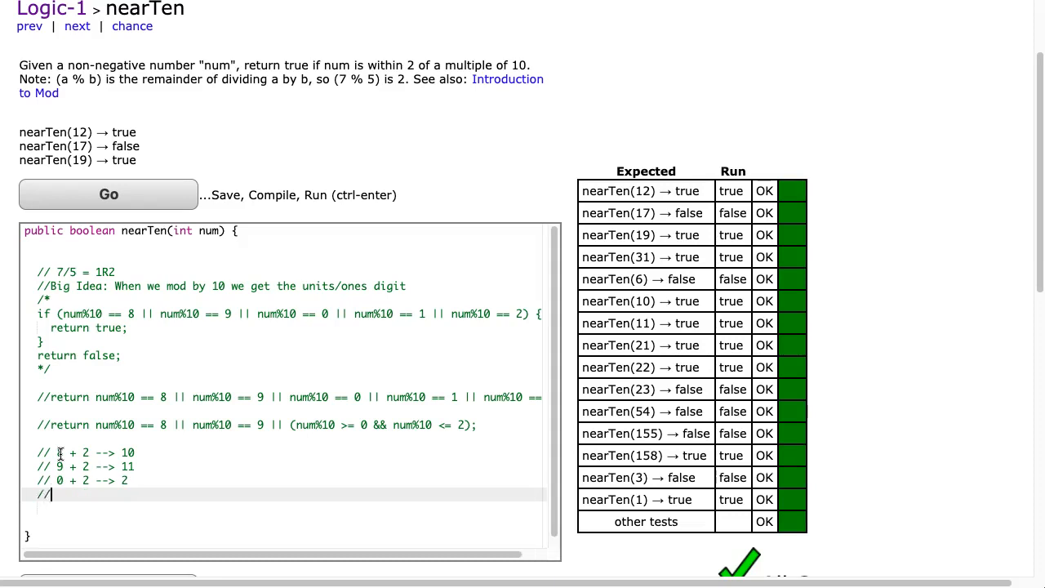
{"action": "type", "text": "1 + 2 -->"}
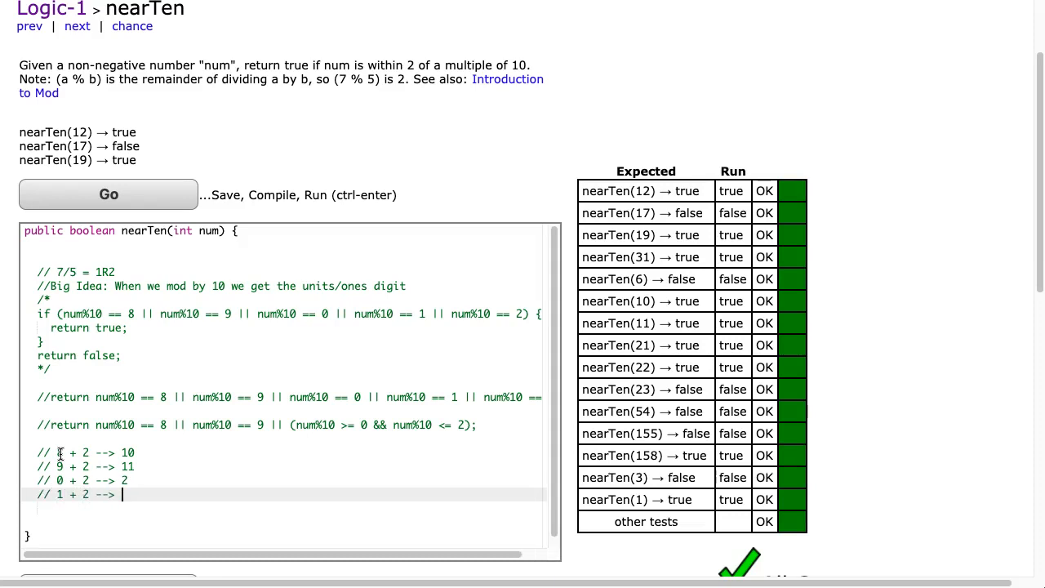
{"action": "type", "text": "3"}
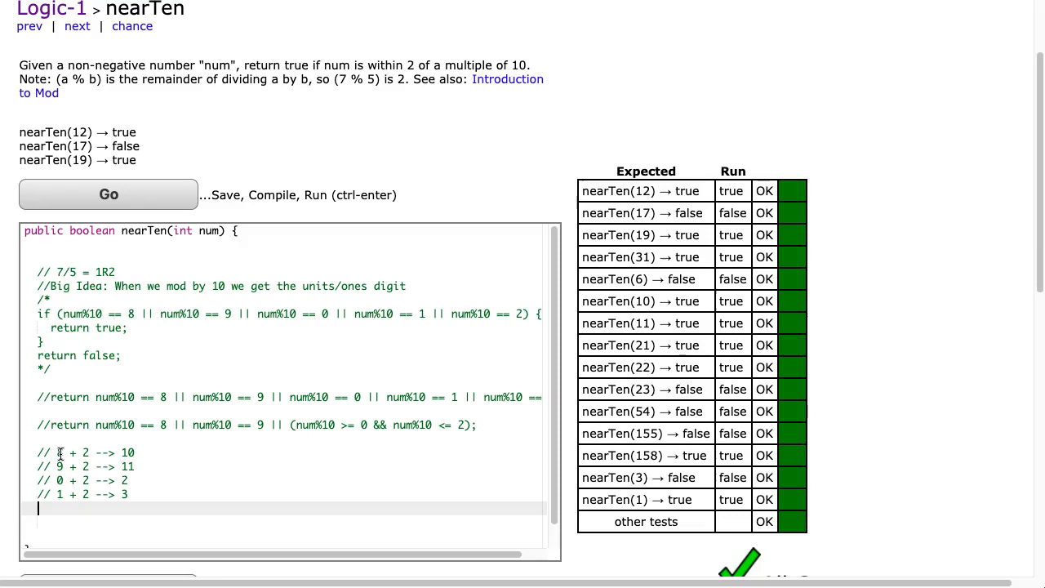
{"action": "type", "text": "// 2 +"}
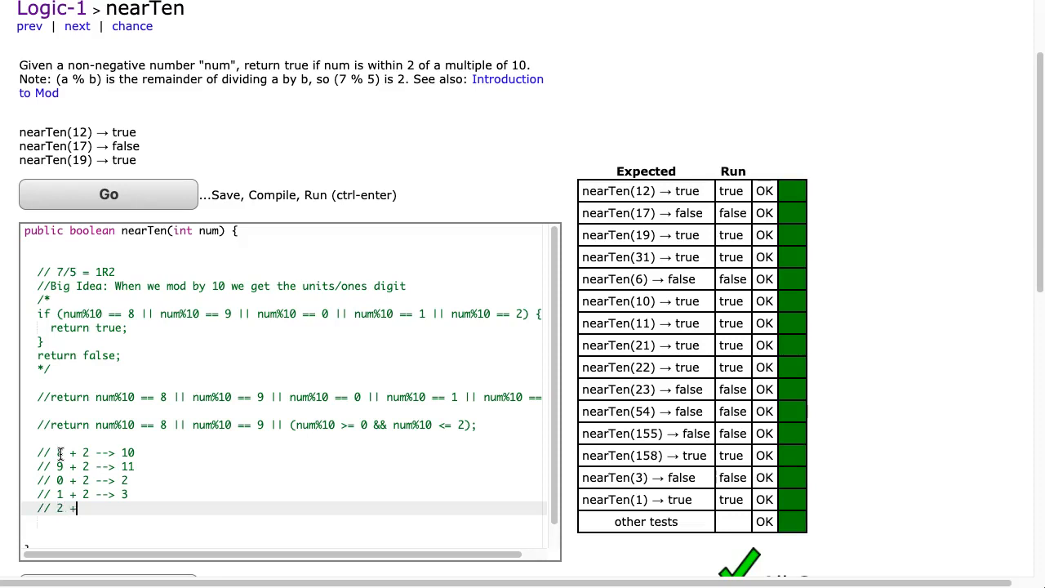
{"action": "type", "text": "2 --> 4"}
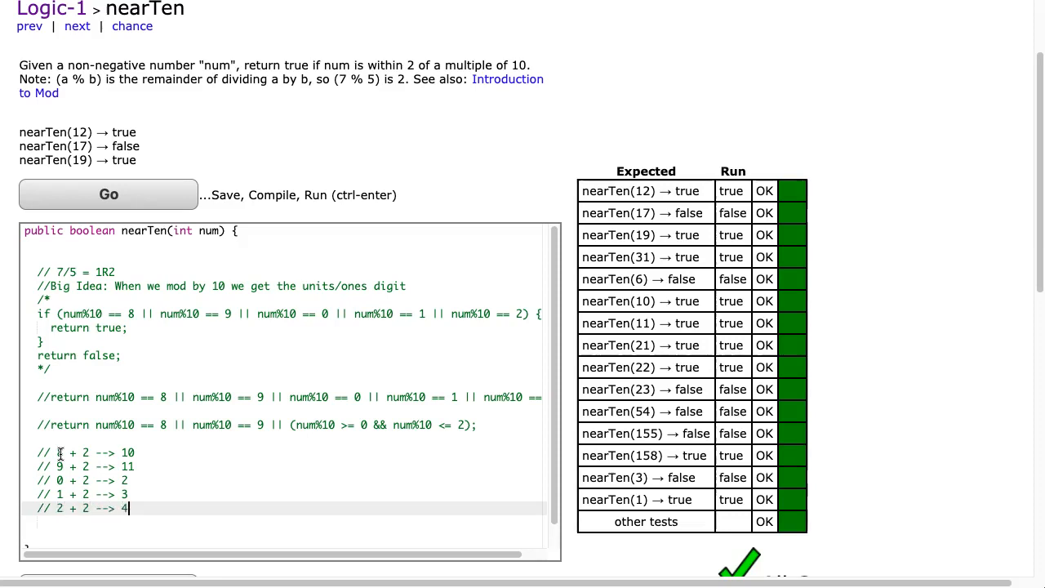
{"action": "mouse_move", "coordinate": [128, 452]}
{"action": "type", "text": " %"}
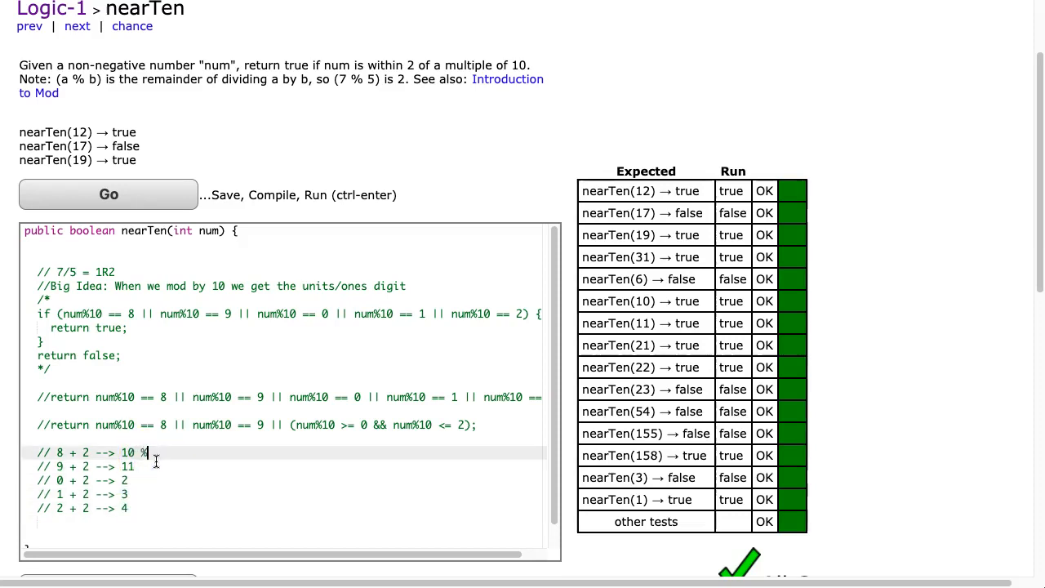
Append '% 10' to each comment line, giving results 0 through 4.
{"action": "type", "text": "10 --> 0"}
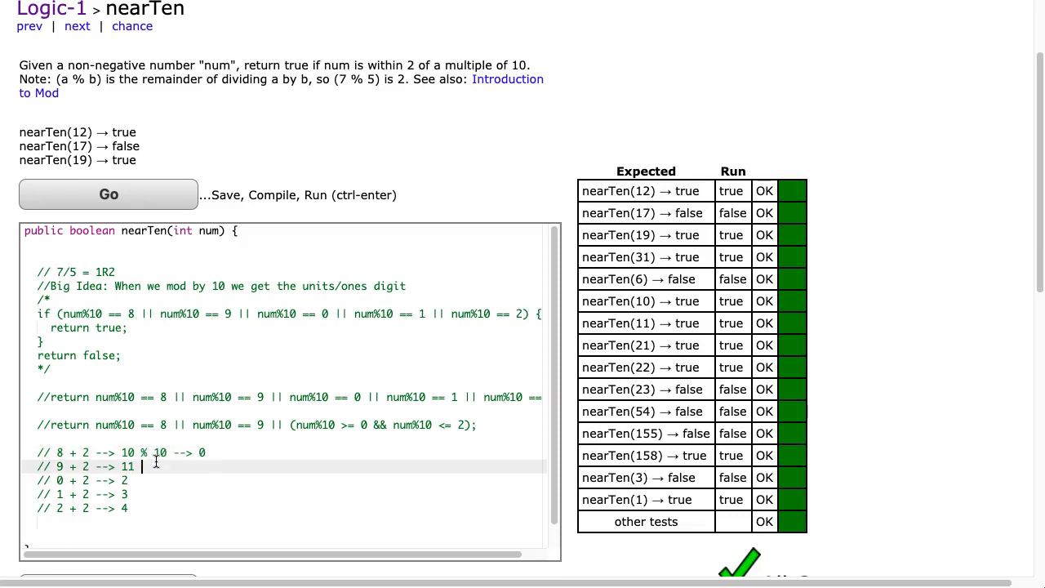
{"action": "type", "text": "% 10 --> 1"}
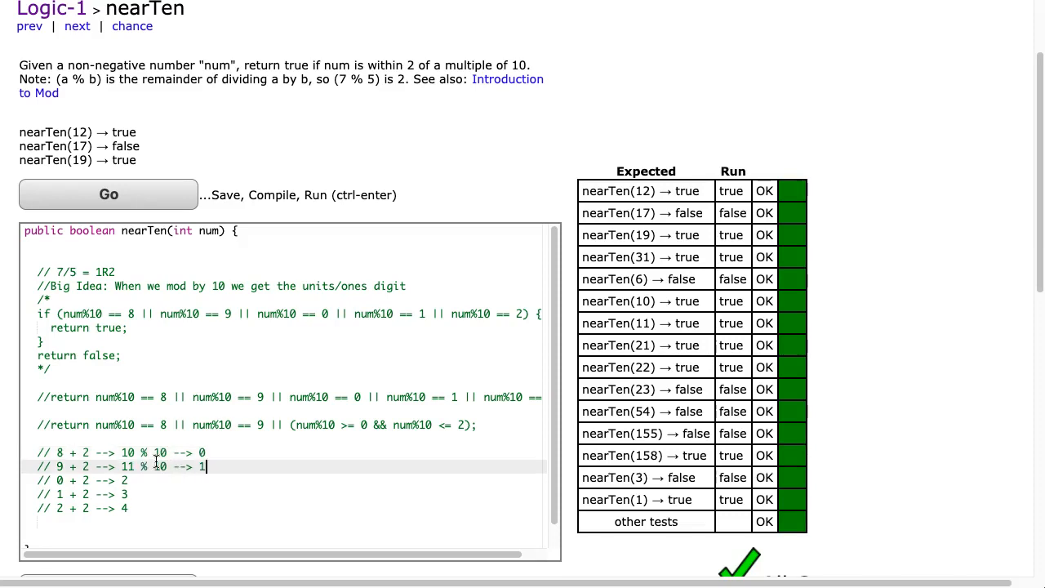
{"action": "left_click", "coordinate": [127, 480]}
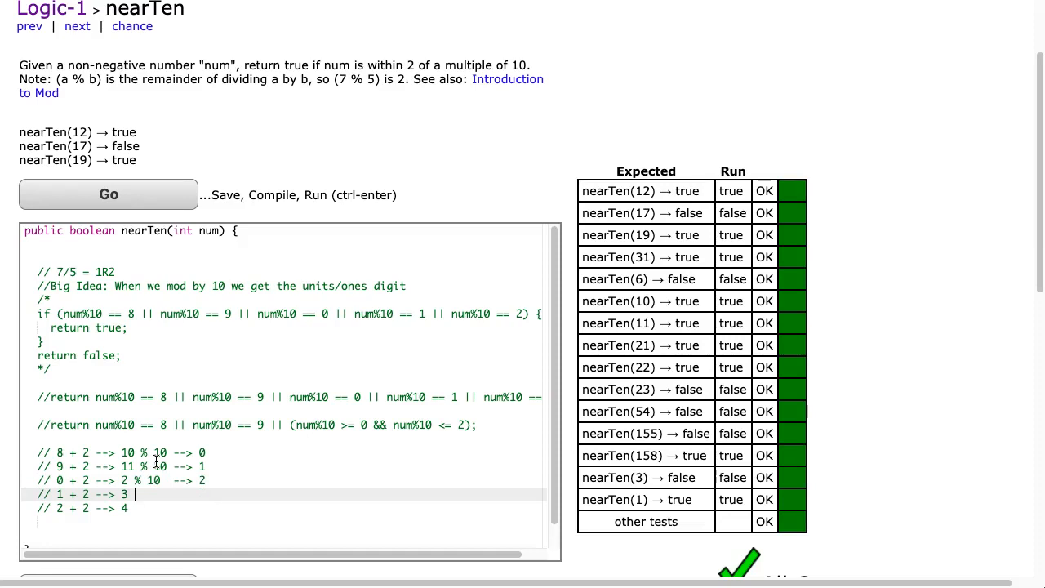
{"action": "type", "text": "% 10 --"}
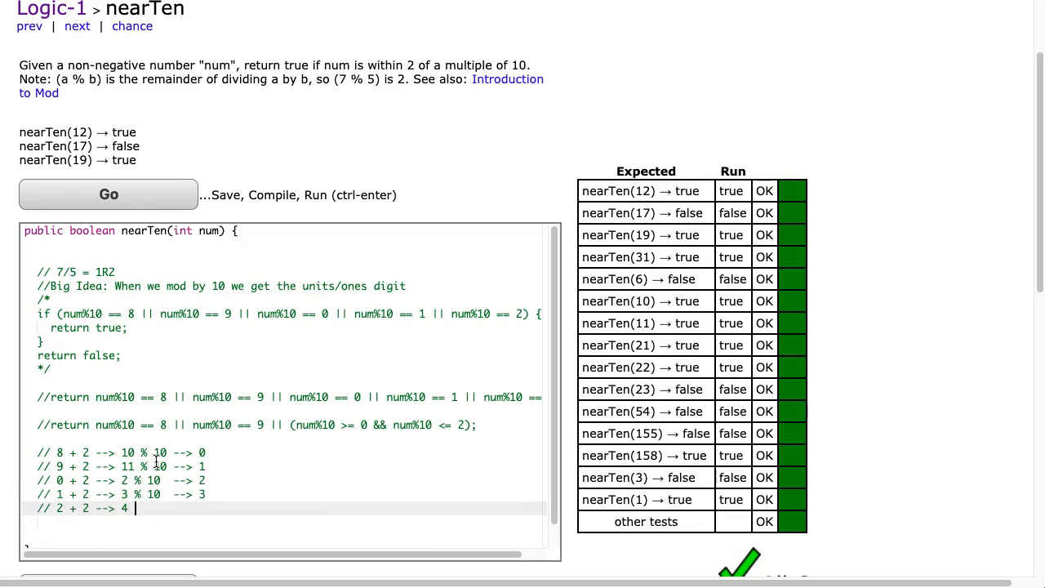
{"action": "type", "text": "% 10"}
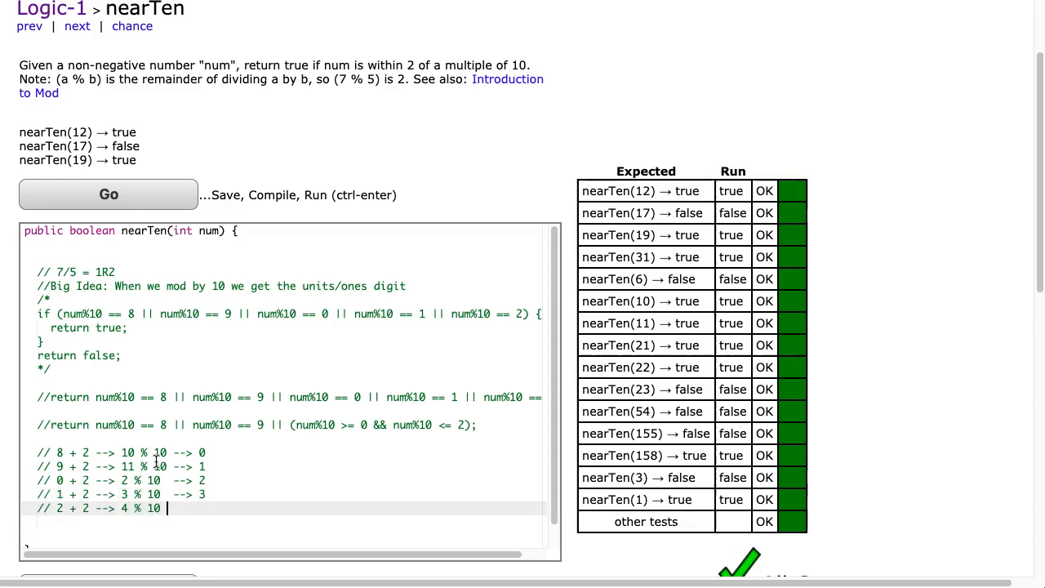
{"action": "type", "text": "--> 4"}
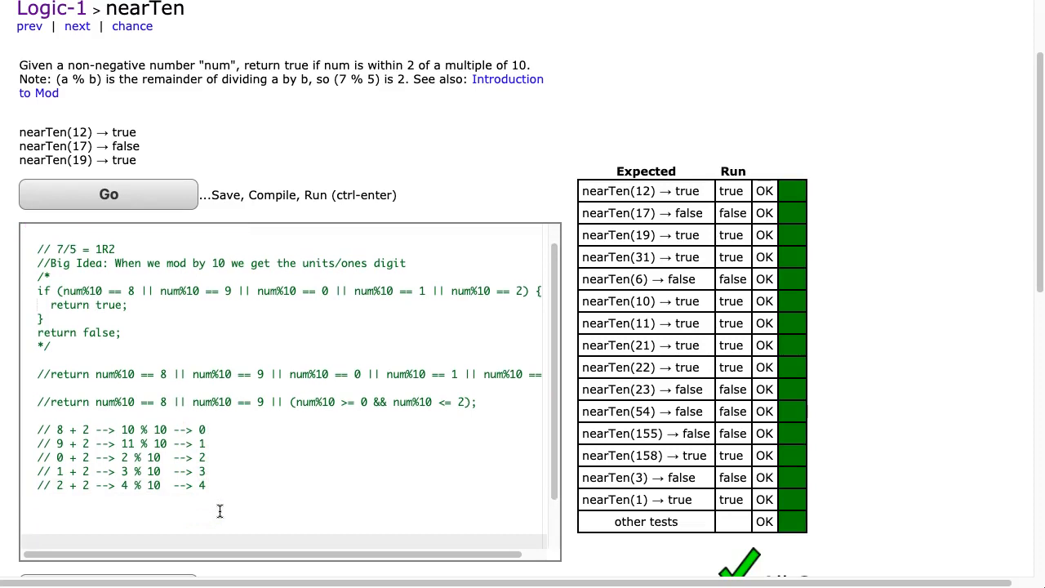
Write 'return (num%10 + 2) % 10 >= 0 && (num%10 + 2) % 10 <= 4;'.
{"action": "type", "text": "return"}
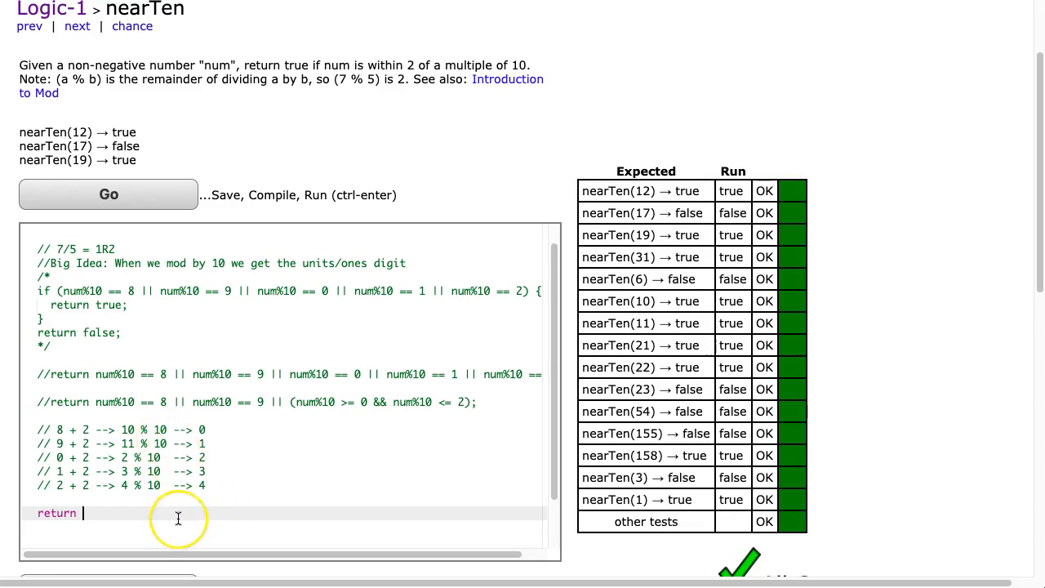
{"action": "type", "text": "num"}
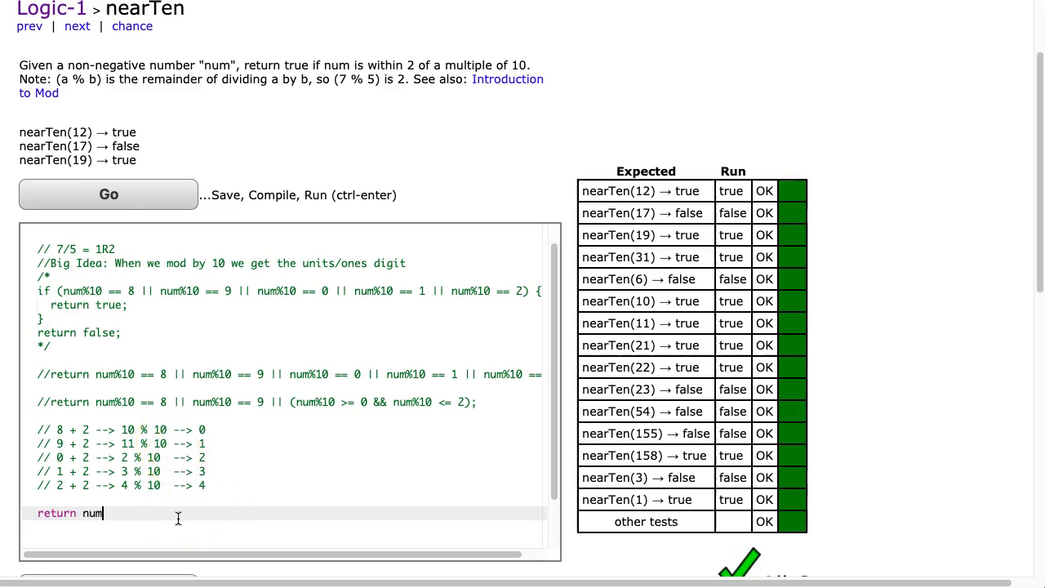
{"action": "type", "text": "%10 + 2)"}
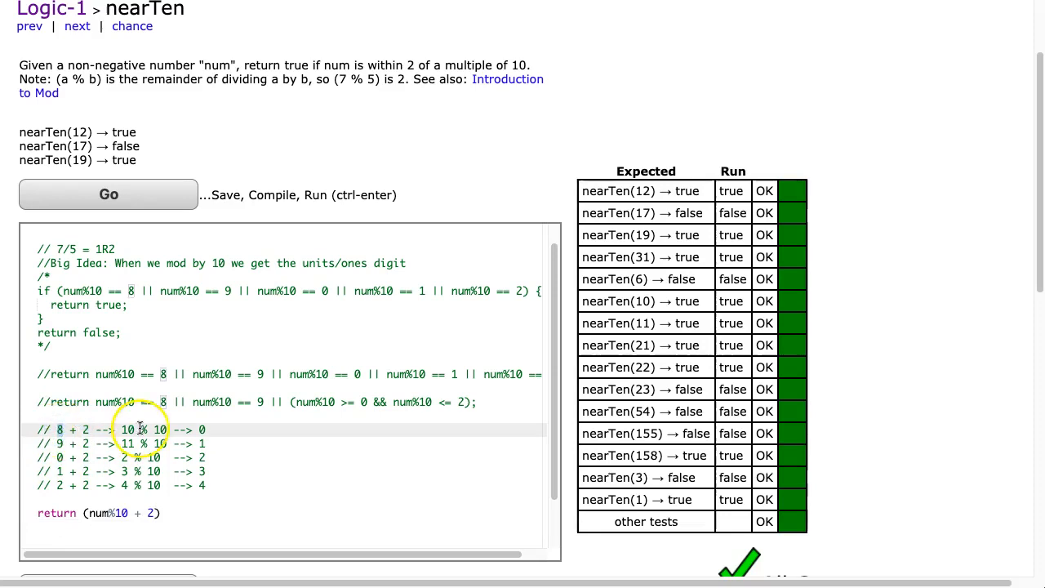
{"action": "type", "text": "% 10"}
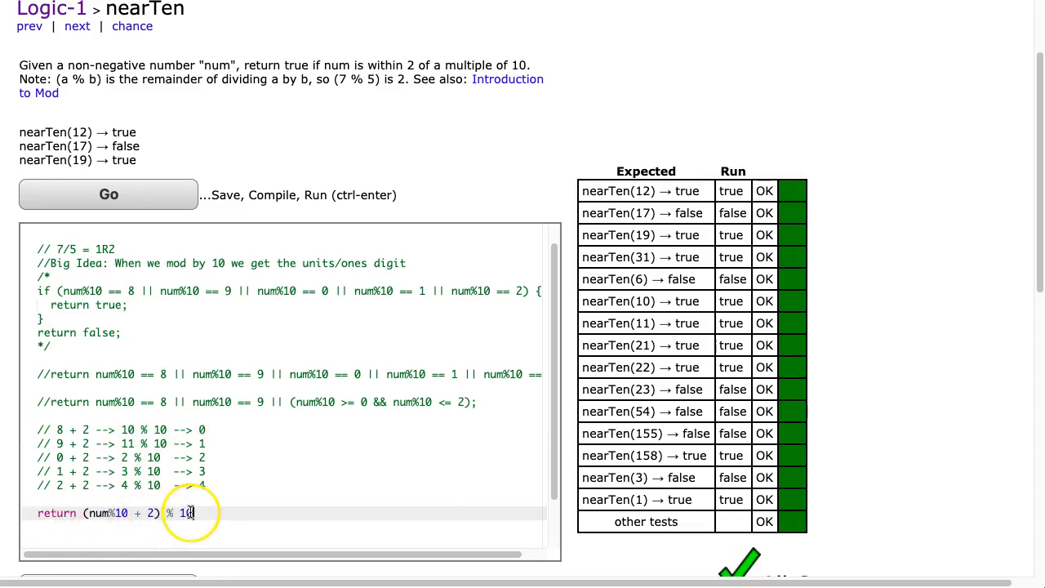
{"action": "type", "text": "0"}
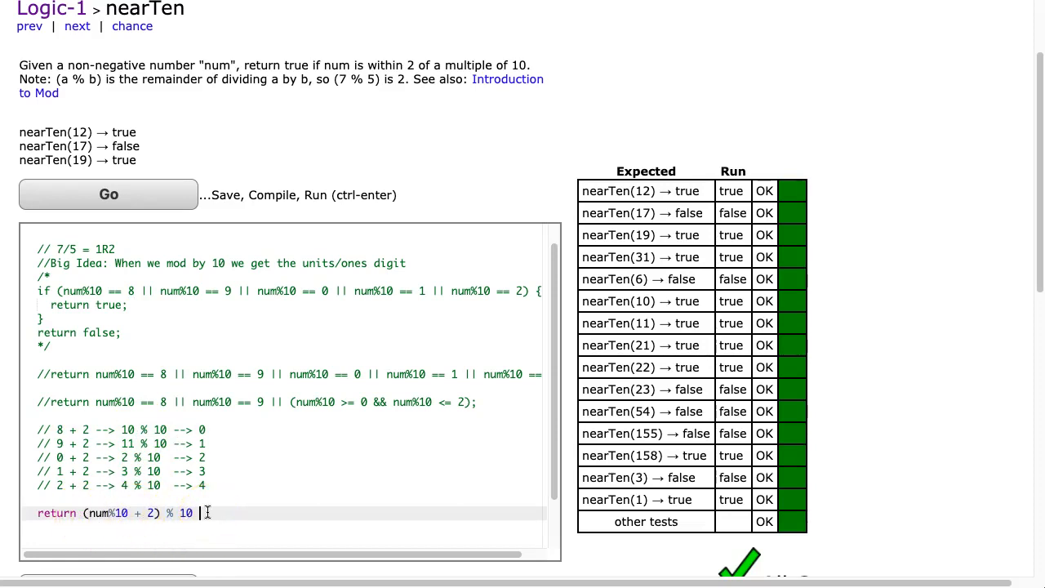
{"action": "type", "text": ">="}
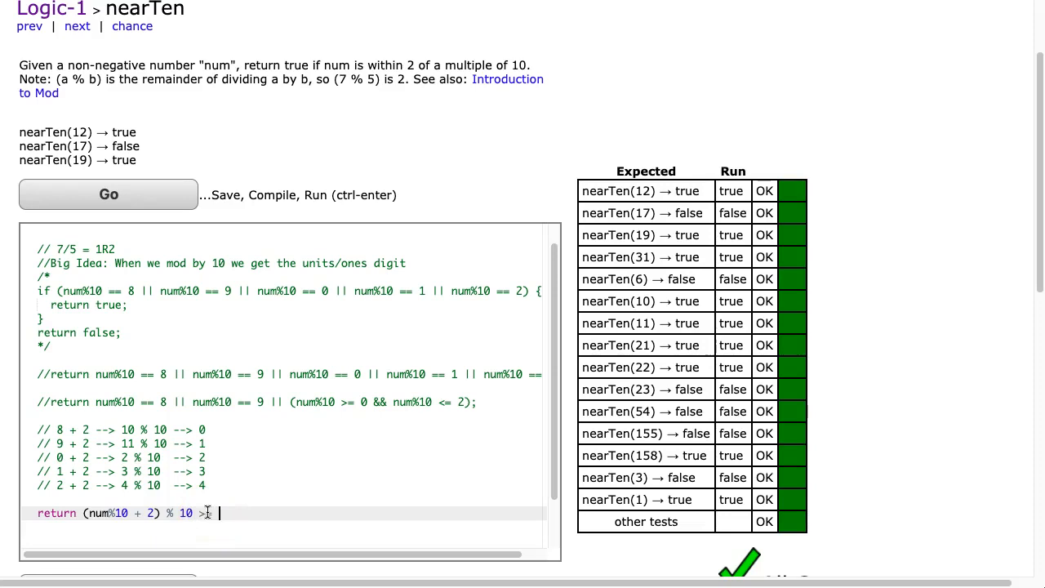
{"action": "type", "text": "0 &&"}
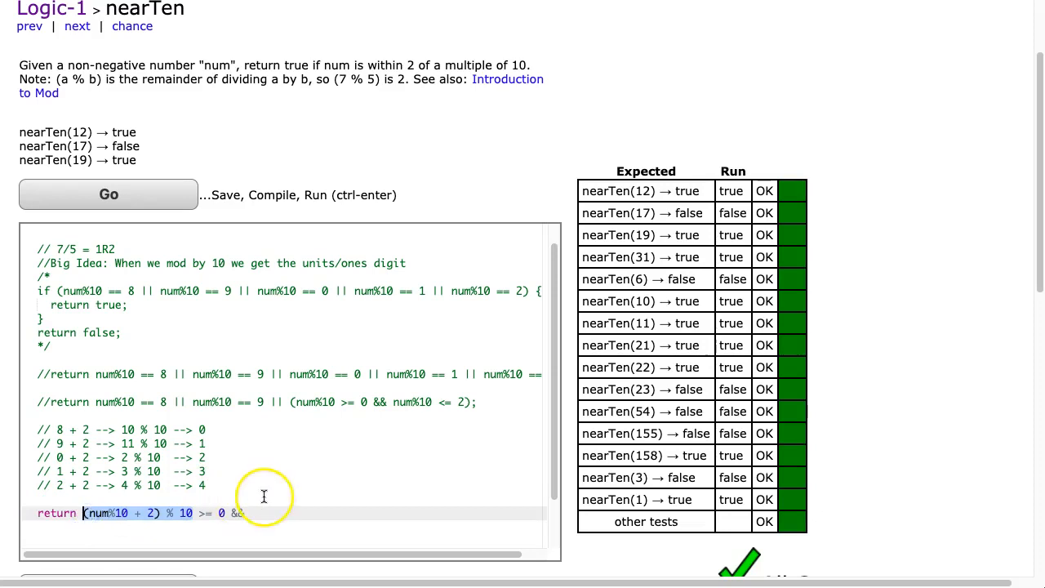
{"action": "type", "text": "(num%10 + 2) % 10"}
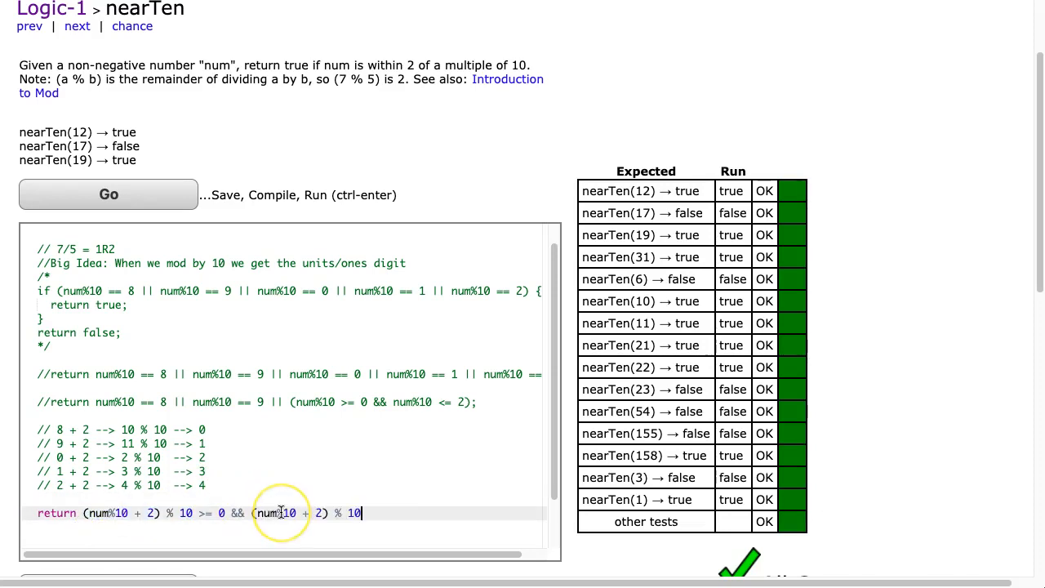
{"action": "type", "text": "<= 4"}
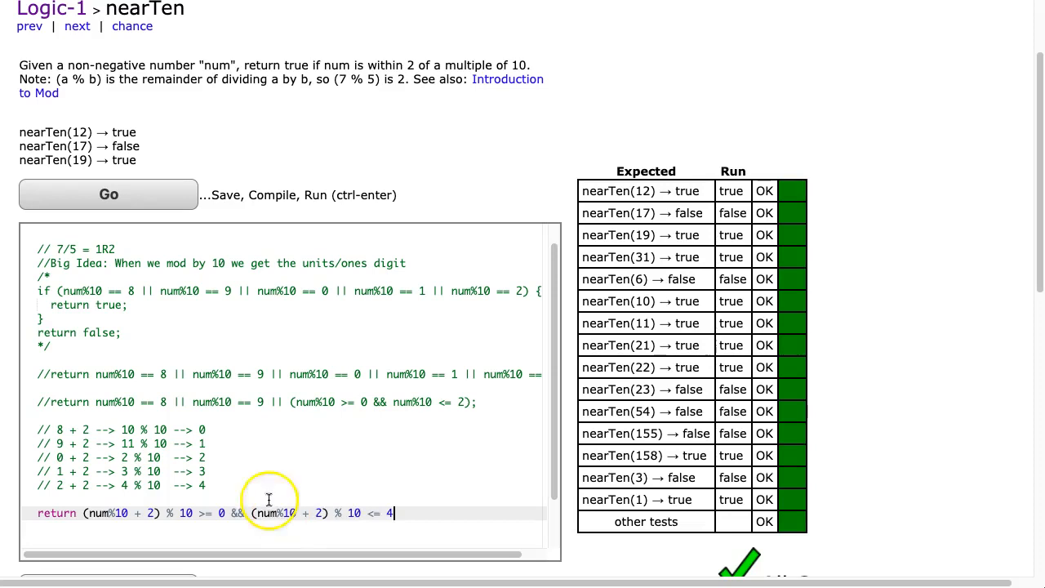
{"action": "type", "text": ";"}
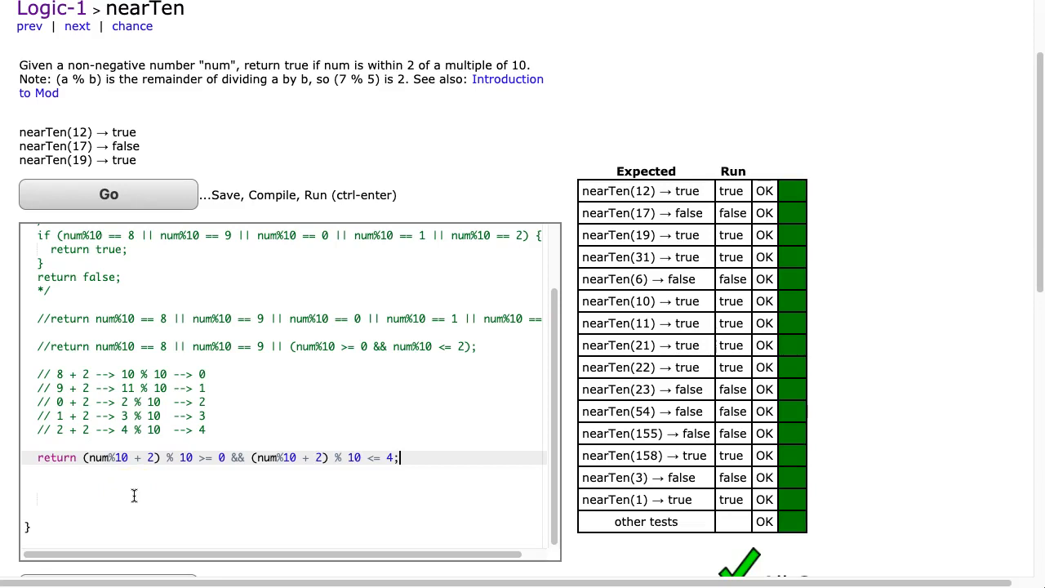
{"action": "scroll", "scroll_direction": "up", "scroll_amount": 3}
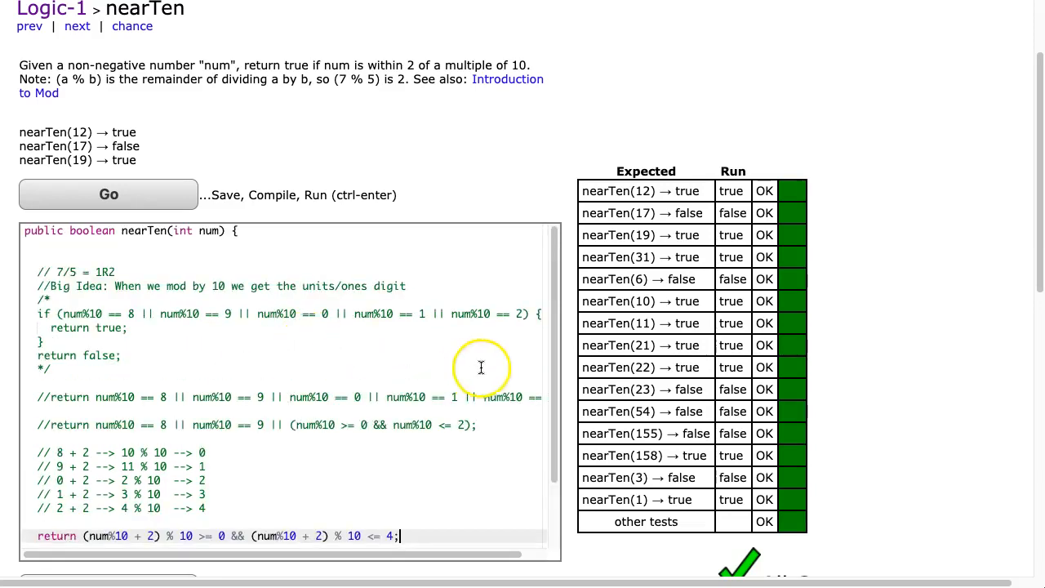
{"action": "scroll", "scroll_direction": "up", "scroll_amount": 3}
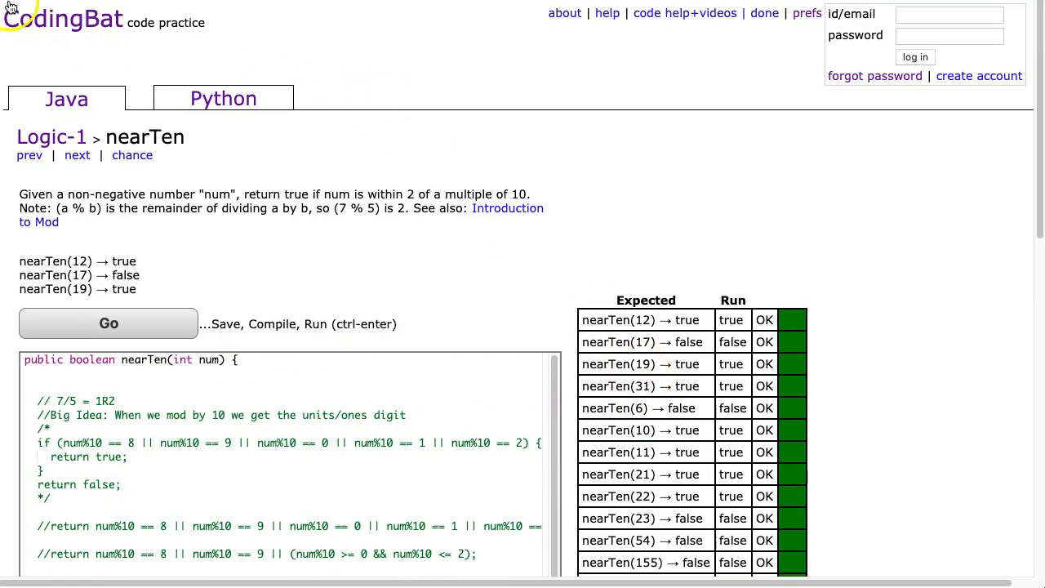